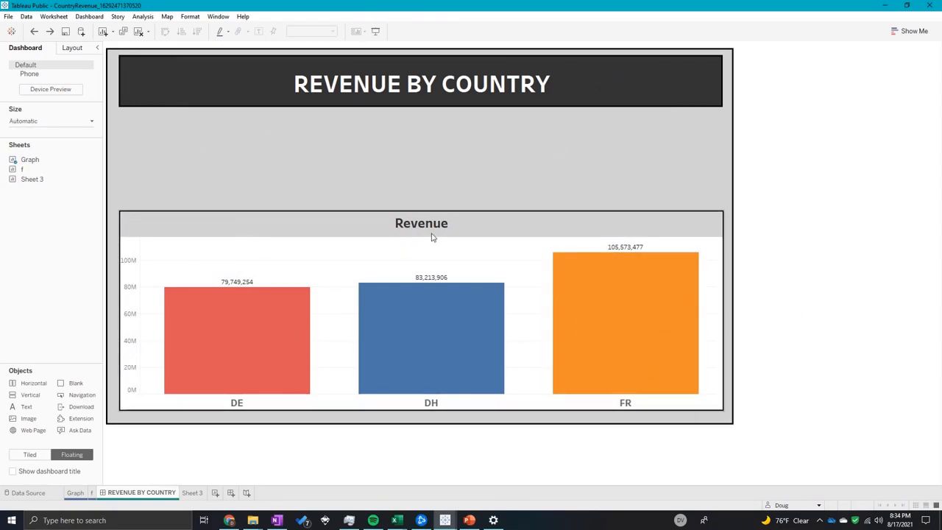
mouse_move(444, 234)
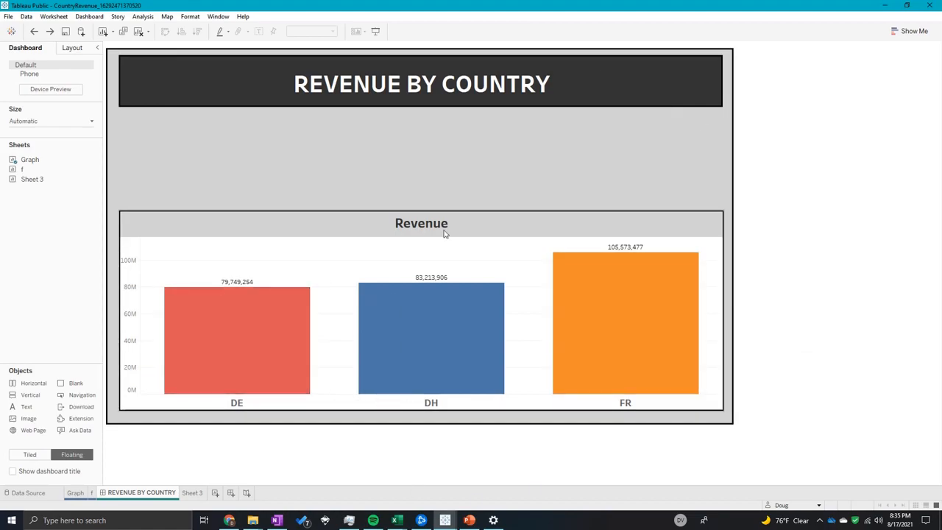
mouse_move(827, 401)
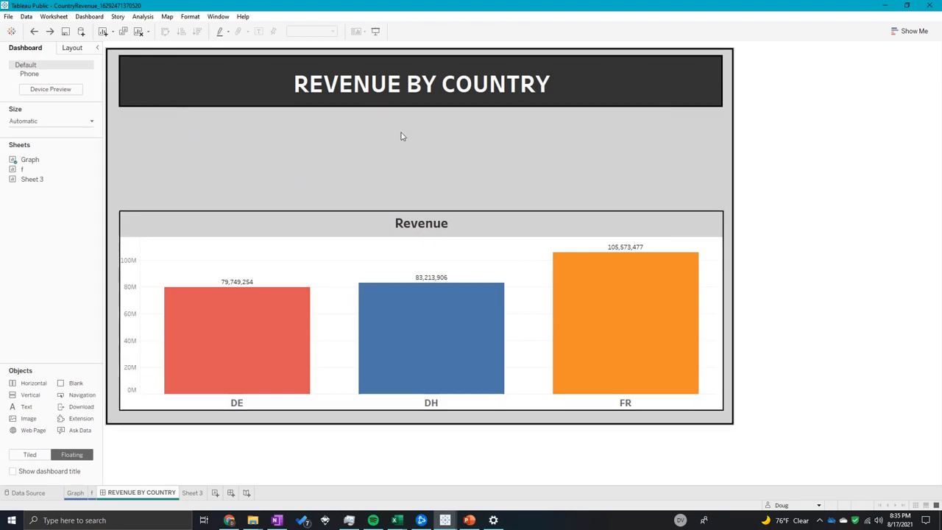
mouse_move(276, 118)
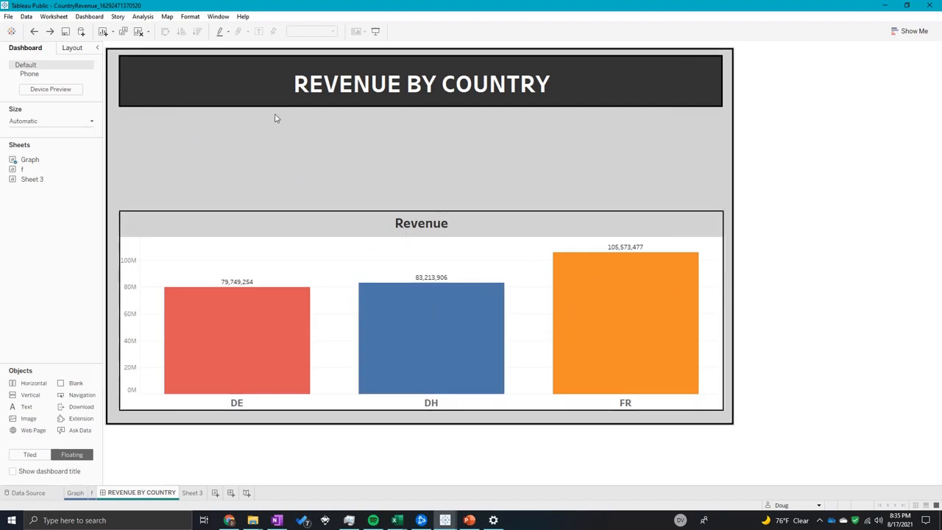
mouse_move(374, 128)
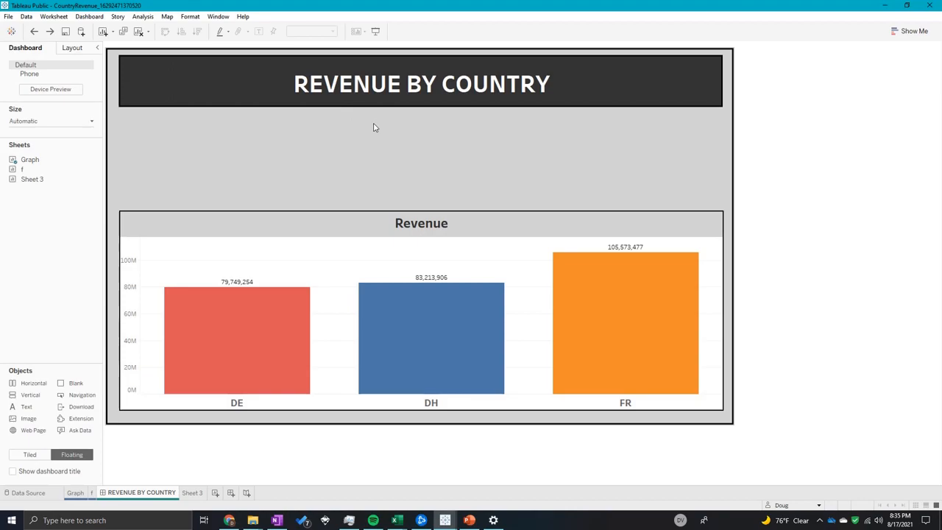
mouse_move(262, 503)
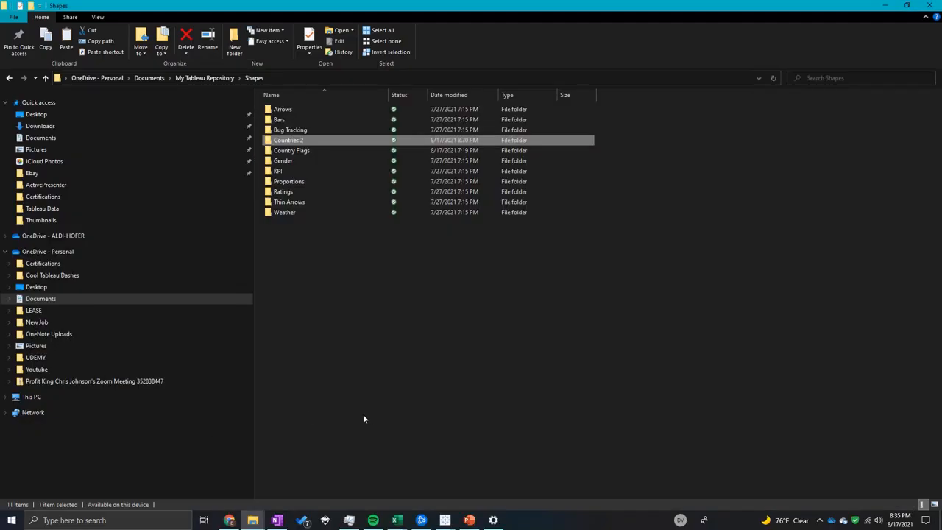
Go into the Tableau Data folder and enter its Pics folder of flag images
left_click(45, 78)
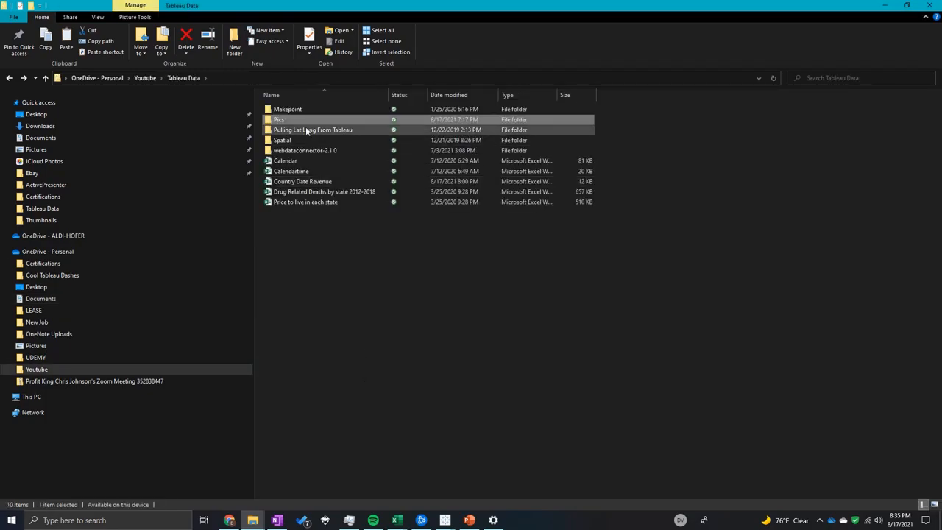
double_click(278, 119)
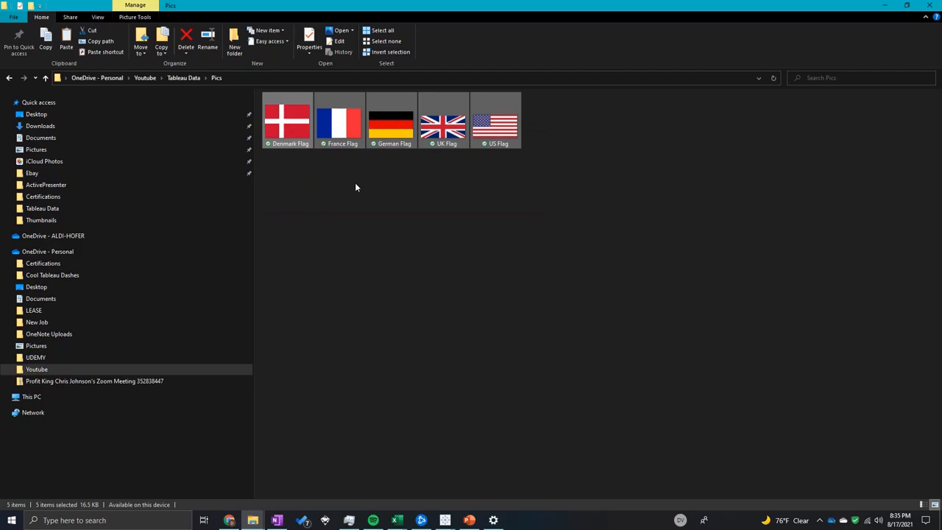
mouse_move(450, 394)
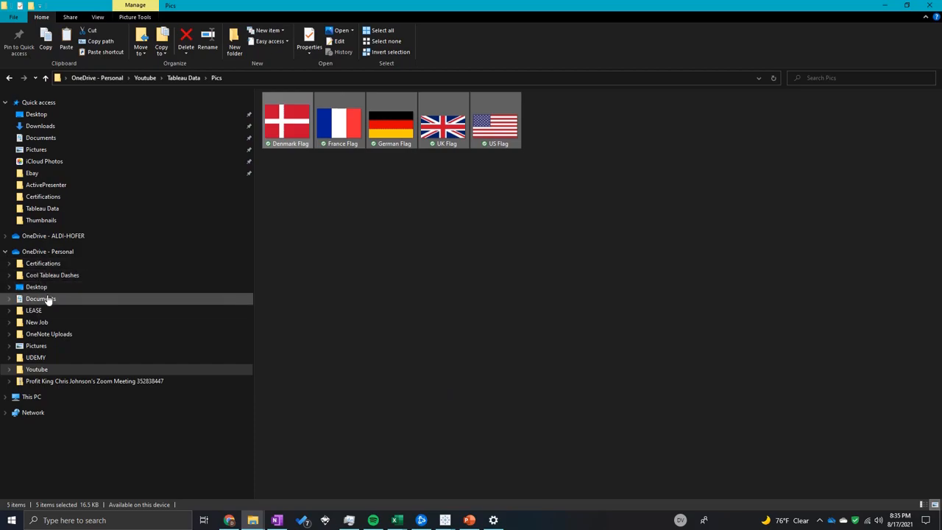
mouse_move(49, 301)
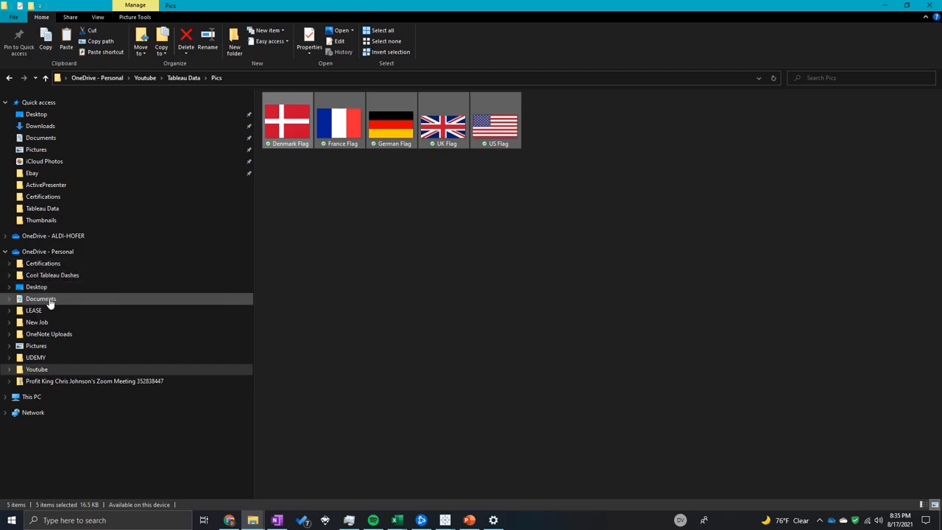
Navigate Documents > My Tableau Repository > Shapes
double_click(40, 298)
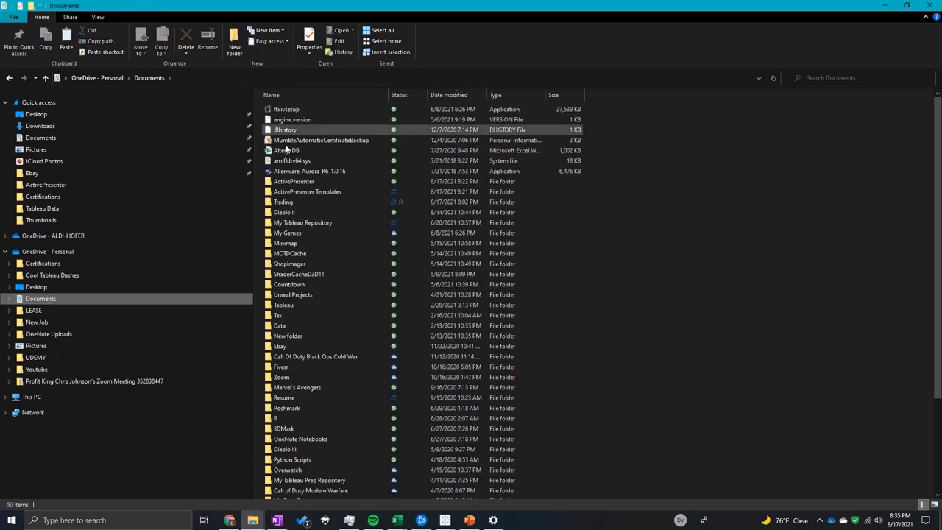
double_click(303, 223)
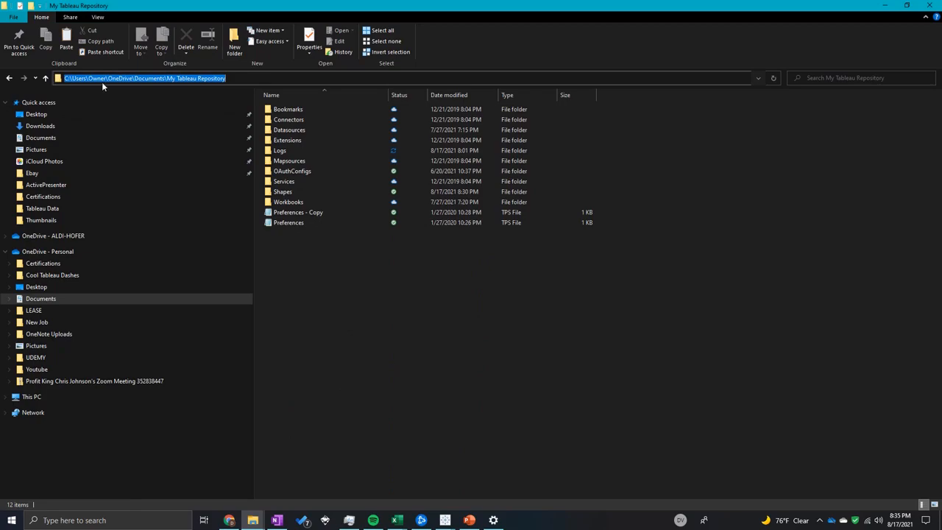
mouse_move(192, 83)
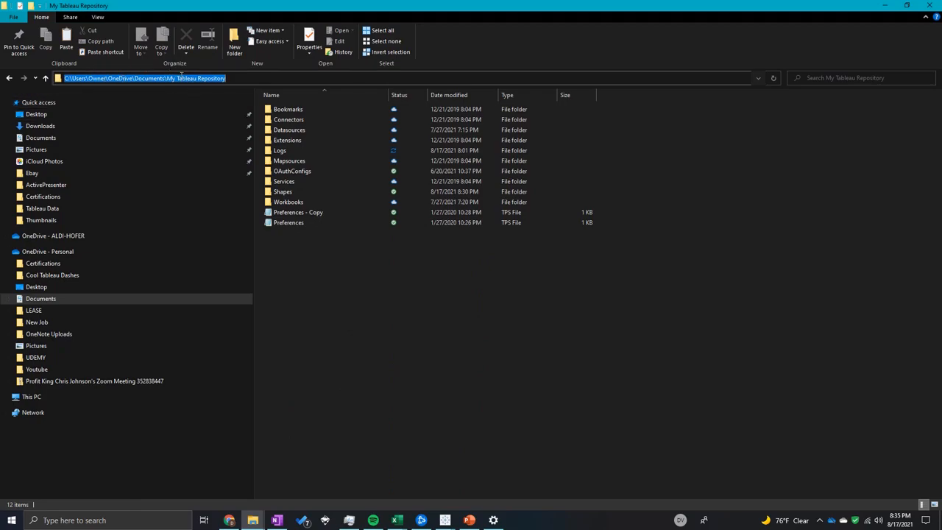
left_click(309, 181)
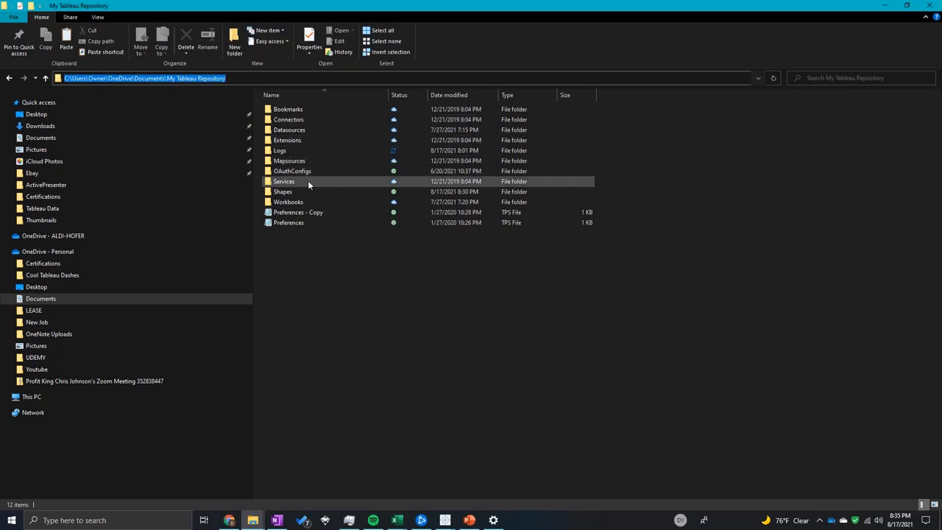
left_click(307, 150)
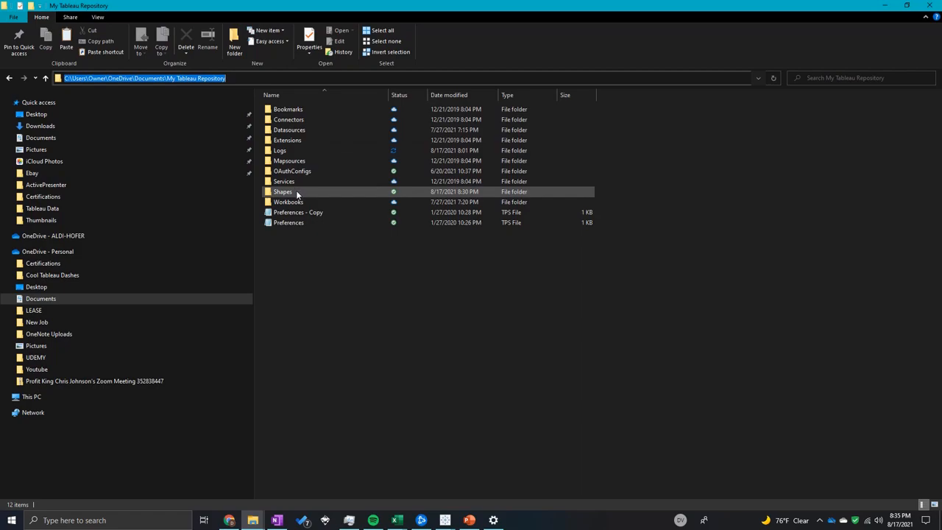
double_click(283, 192)
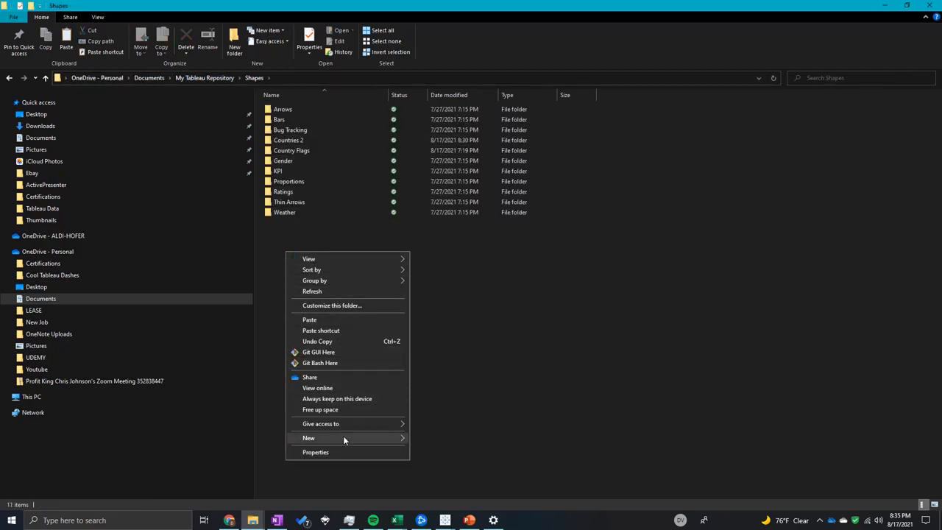
Create a new folder named Countries 3 inside Shapes
left_click(308, 438)
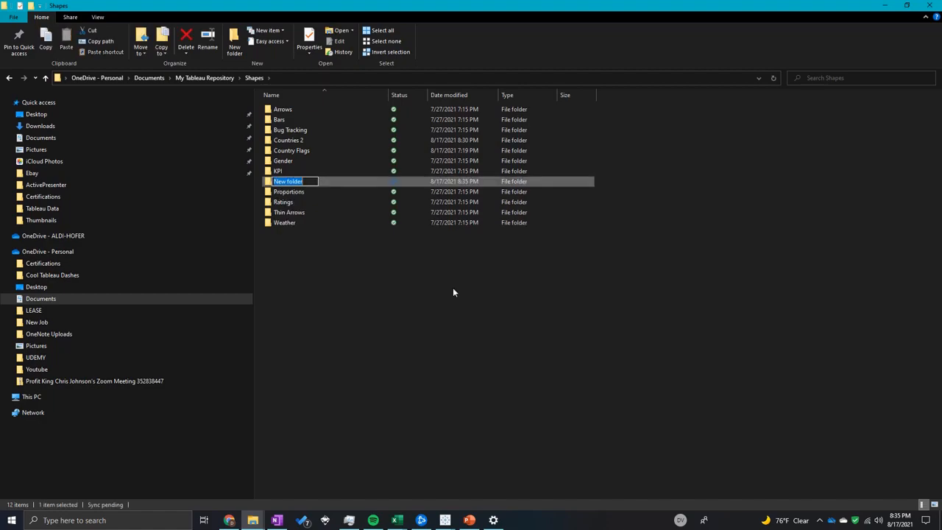
type("Countries 3")
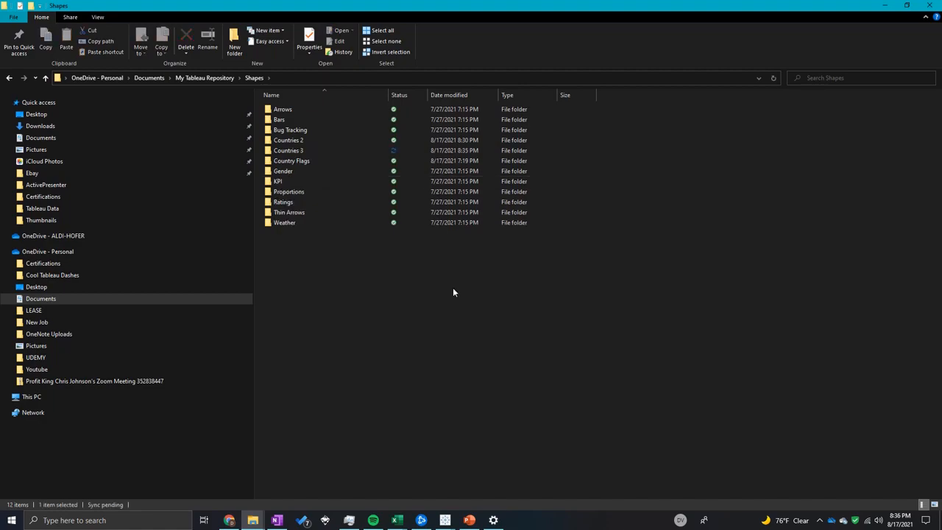
left_click(289, 150)
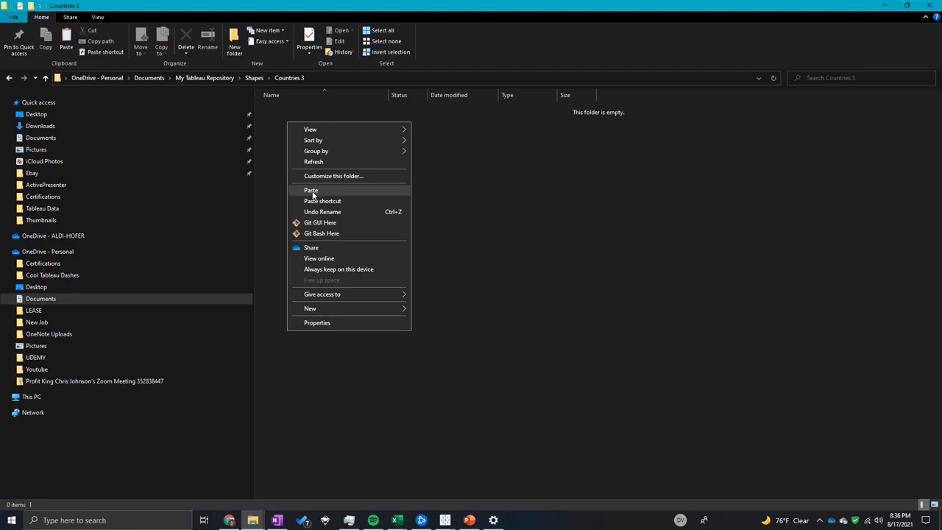
Paste the copied flag images into the Countries 3 folder
left_click(310, 190)
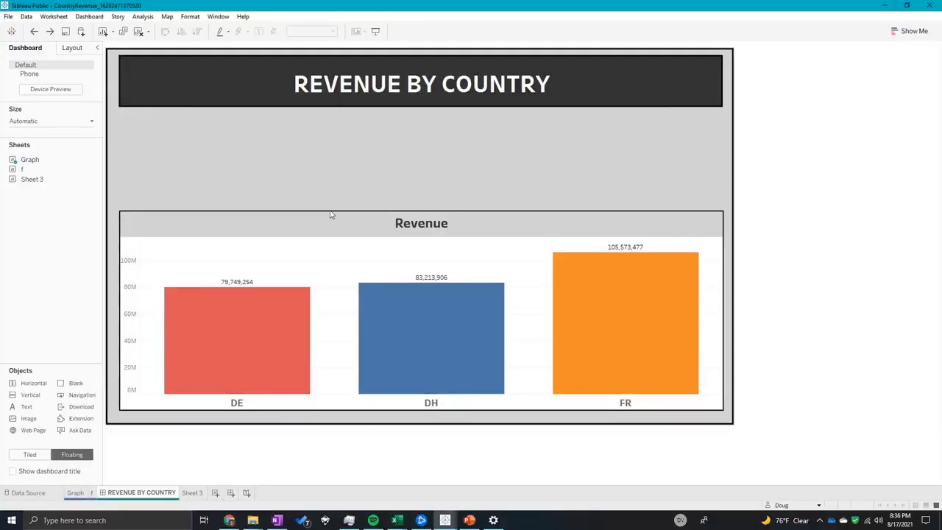
mouse_move(204, 506)
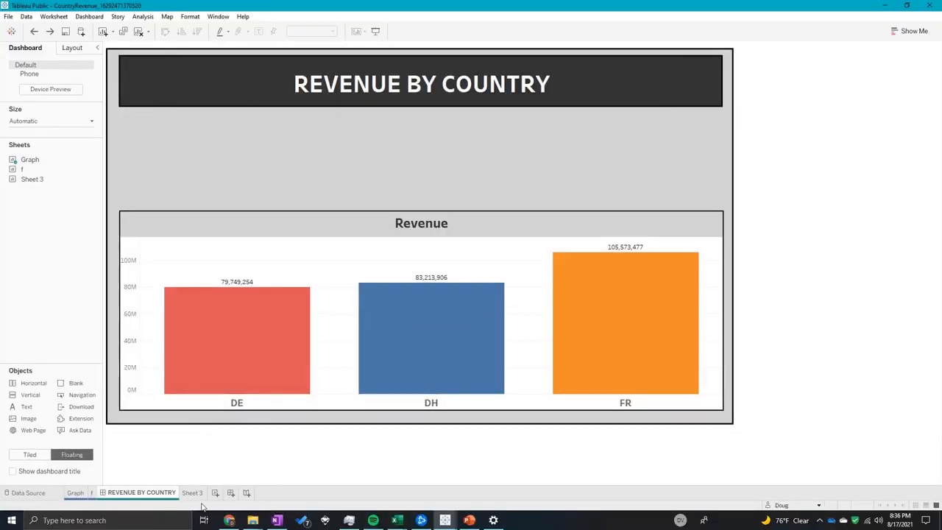
Lay out the Country field across Sheet 3's columns
left_click(192, 493)
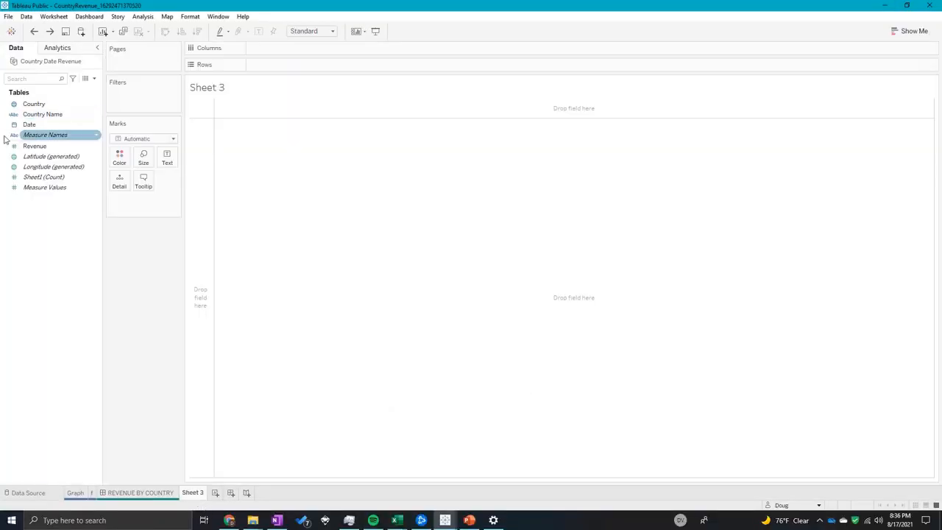
left_click(34, 104)
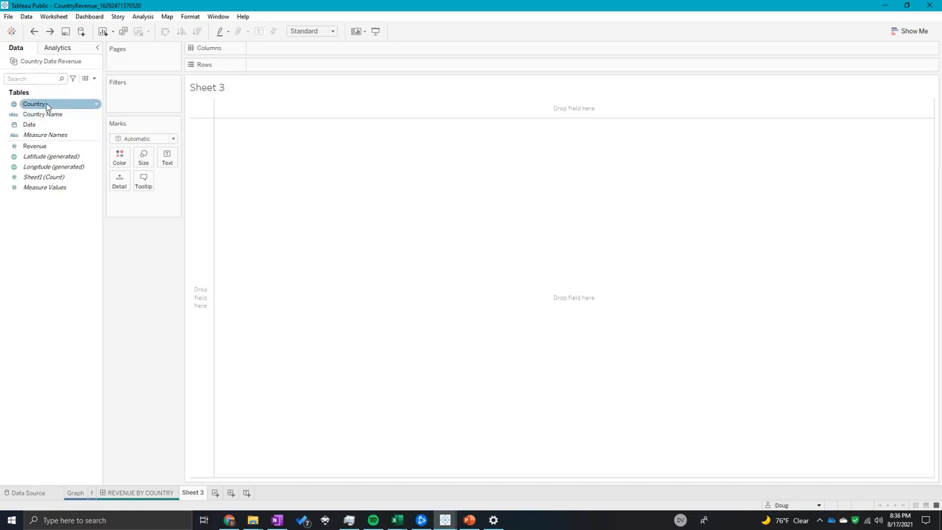
left_click_drag(34, 104, 283, 48)
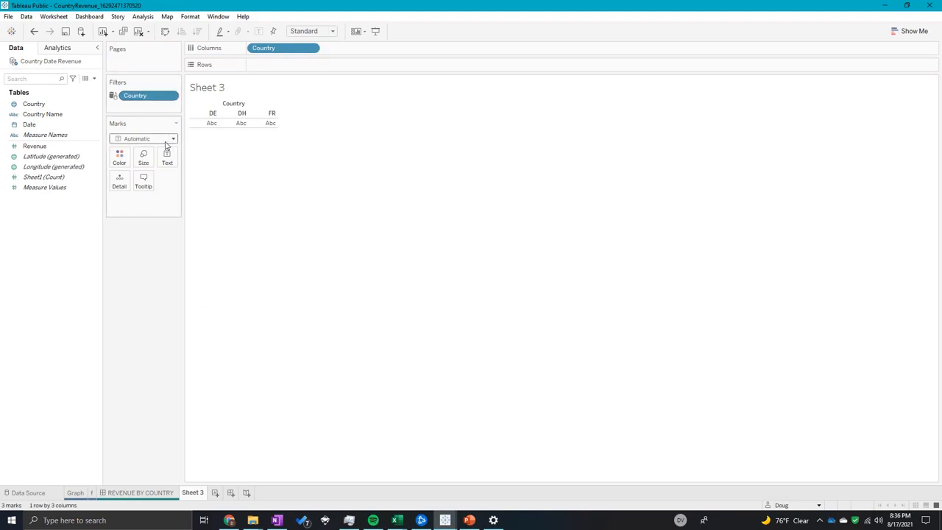
Change the mark type to Shape so each country shows as a shape
left_click(173, 138)
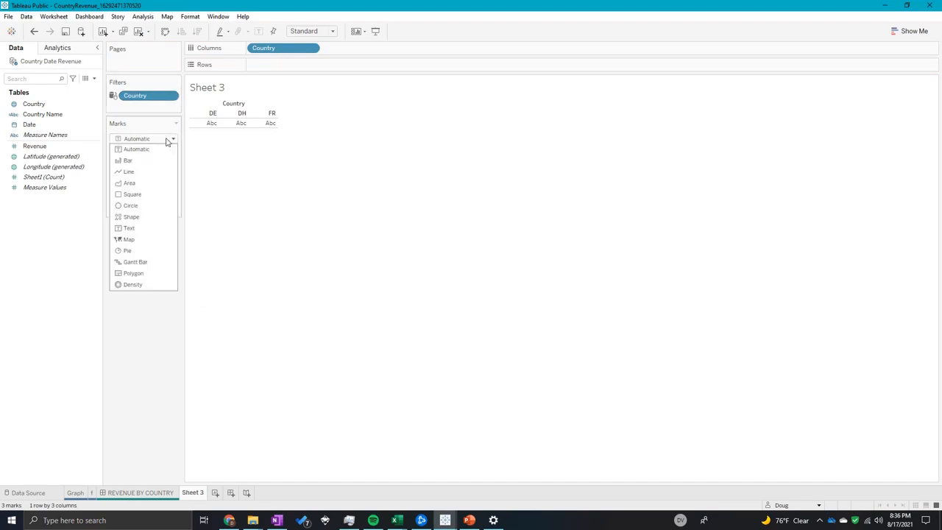
left_click(130, 217)
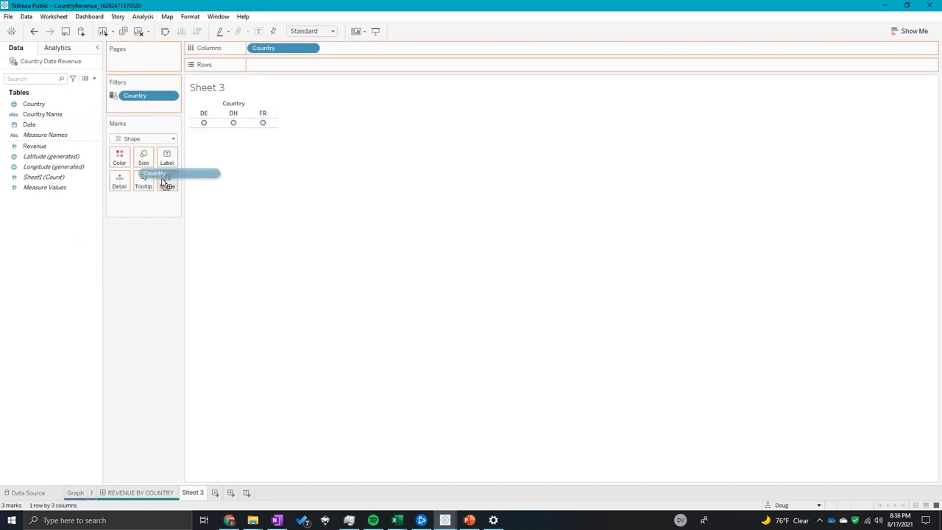
left_click(167, 182)
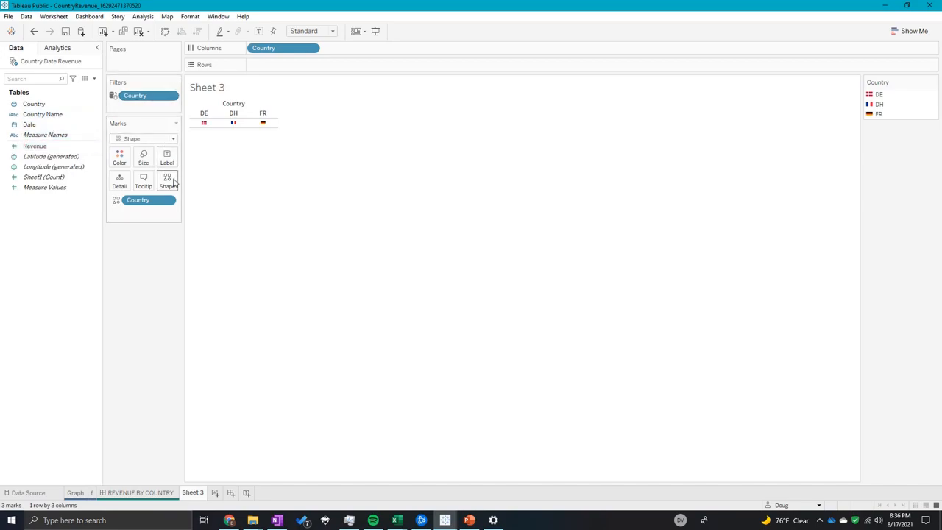
In the Country shape settings, assign the Default shape palette first
left_click(167, 181)
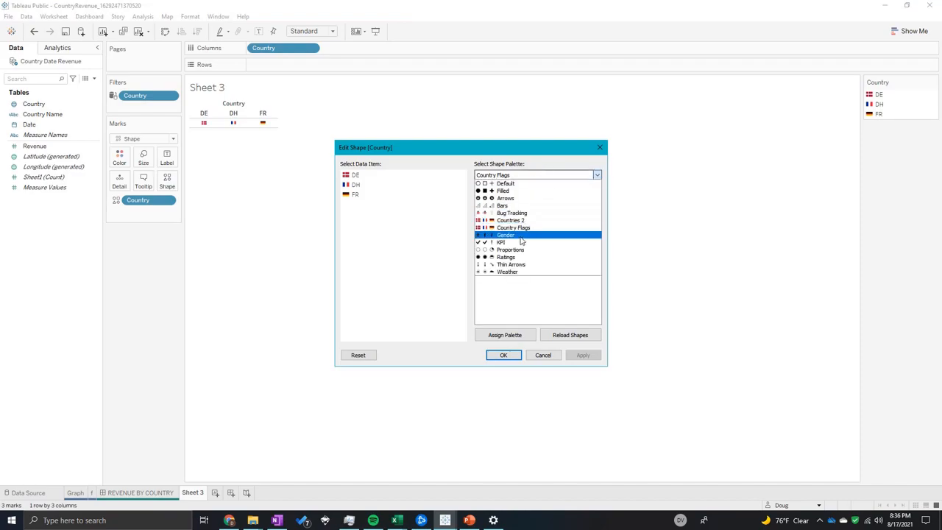
left_click(506, 198)
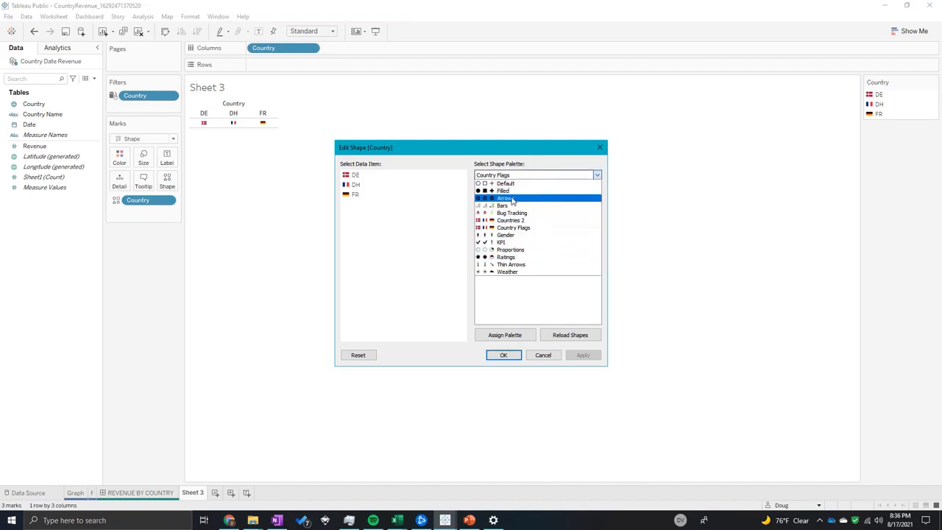
left_click(506, 183)
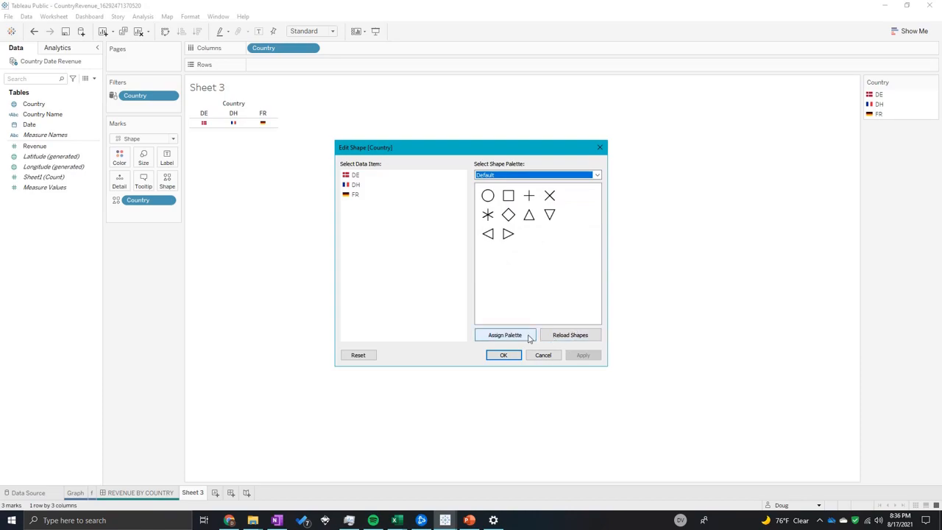
left_click(505, 335)
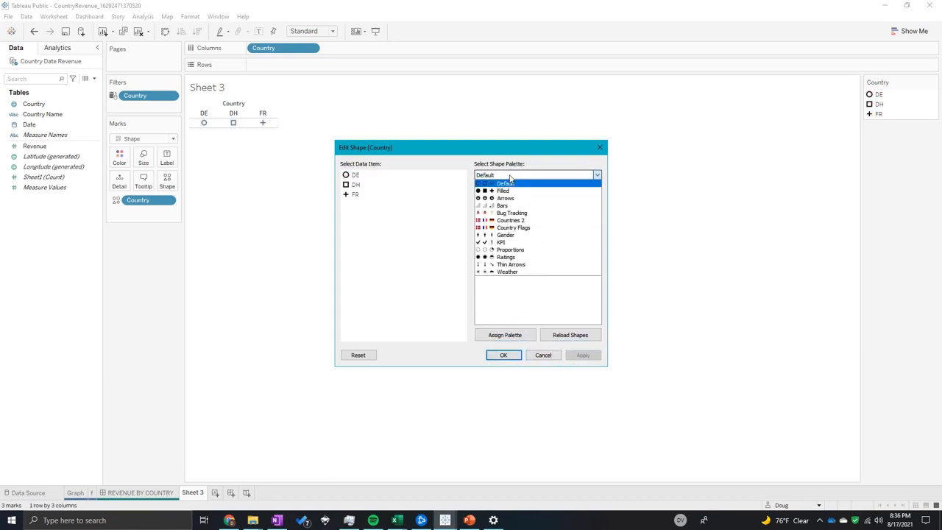
Assign the Countries 3 flag palette to the countries and confirm
left_click(504, 183)
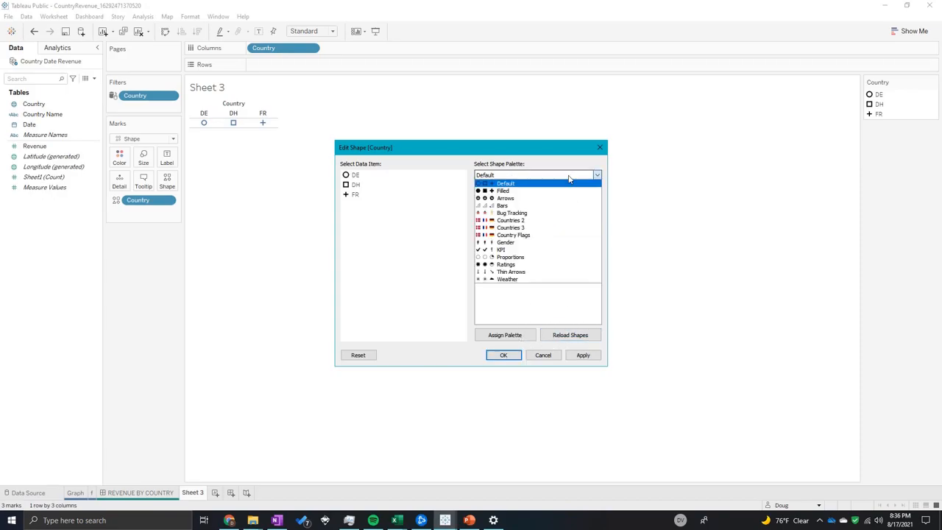
left_click(510, 227)
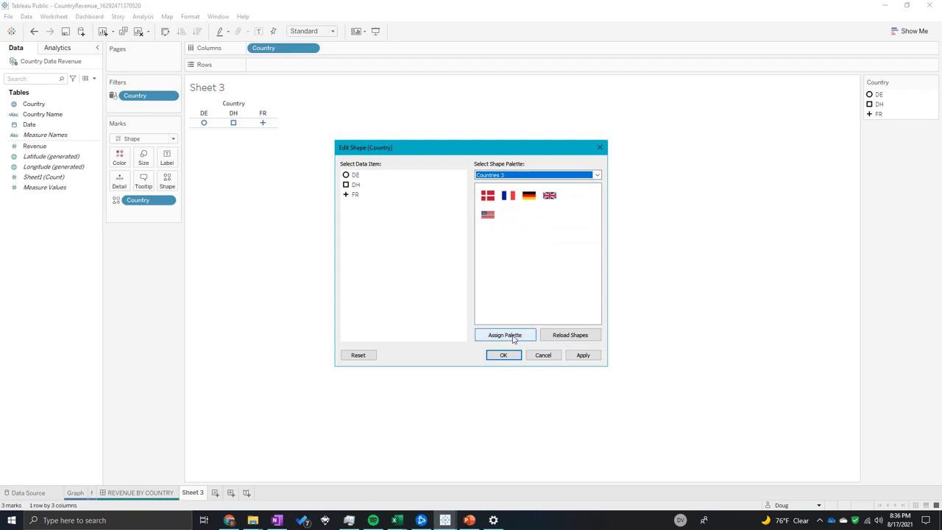
left_click(505, 334)
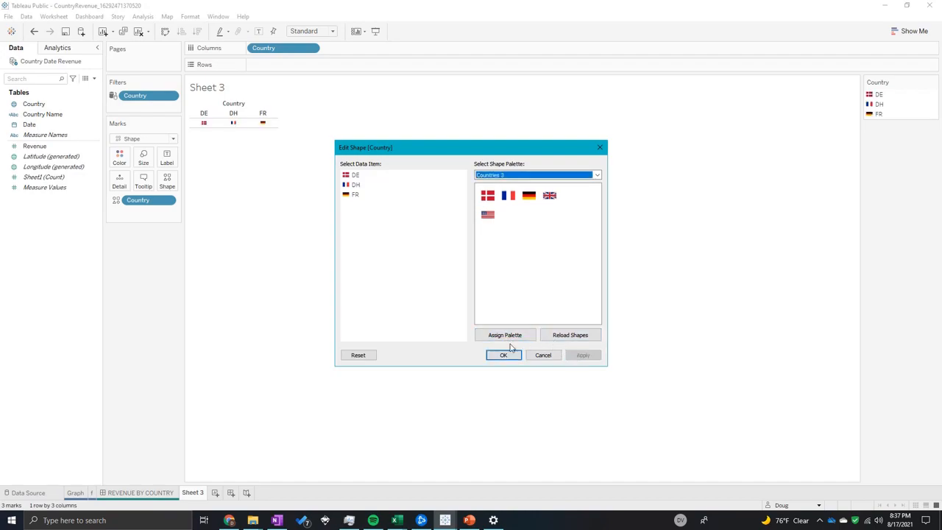
left_click(503, 355)
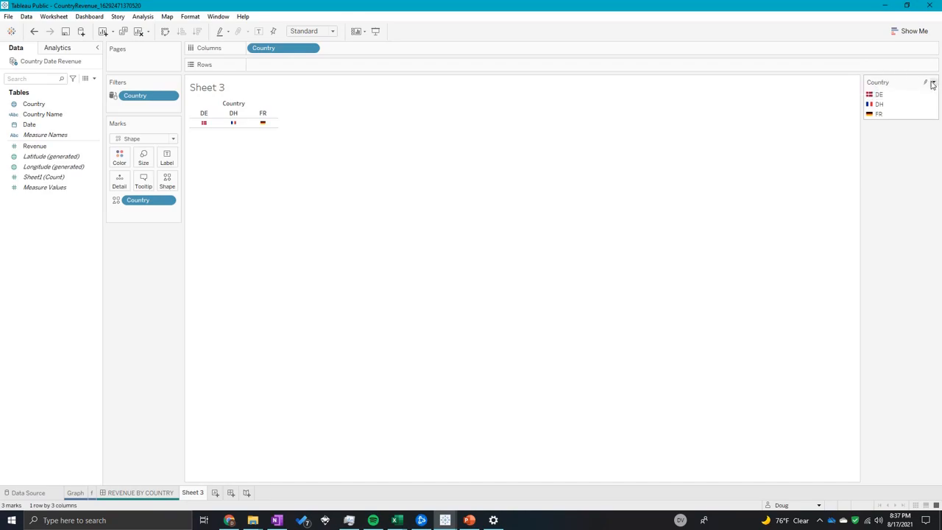
mouse_move(933, 84)
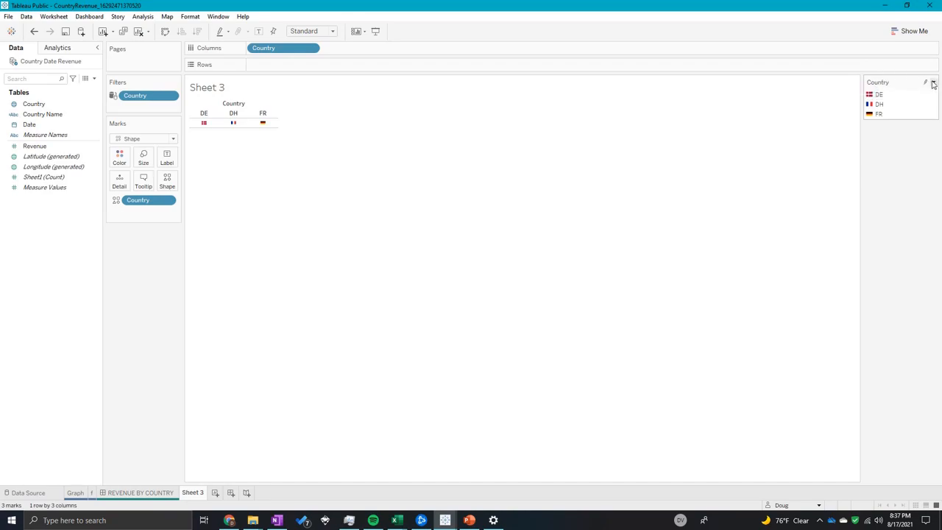
In Edit Shape, give DH the German flag and FR the French flag, then confirm
left_click(933, 82)
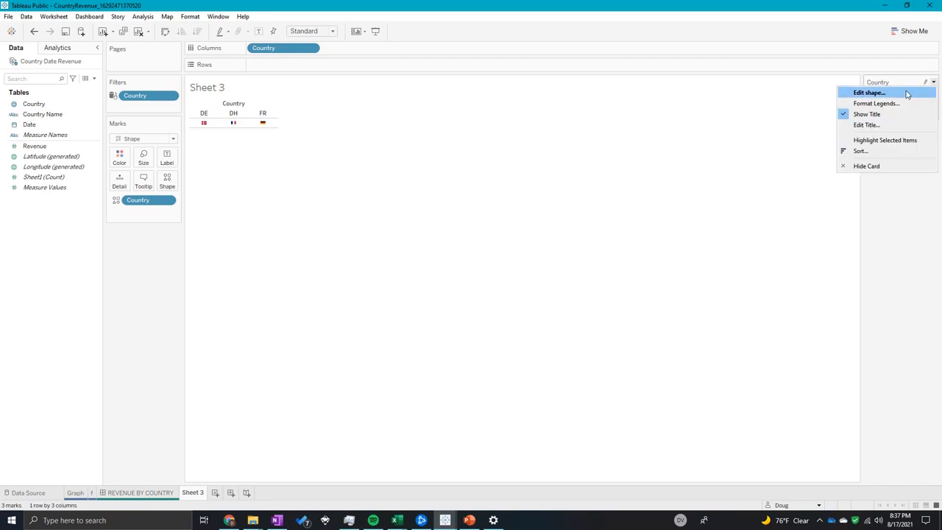
left_click(870, 92)
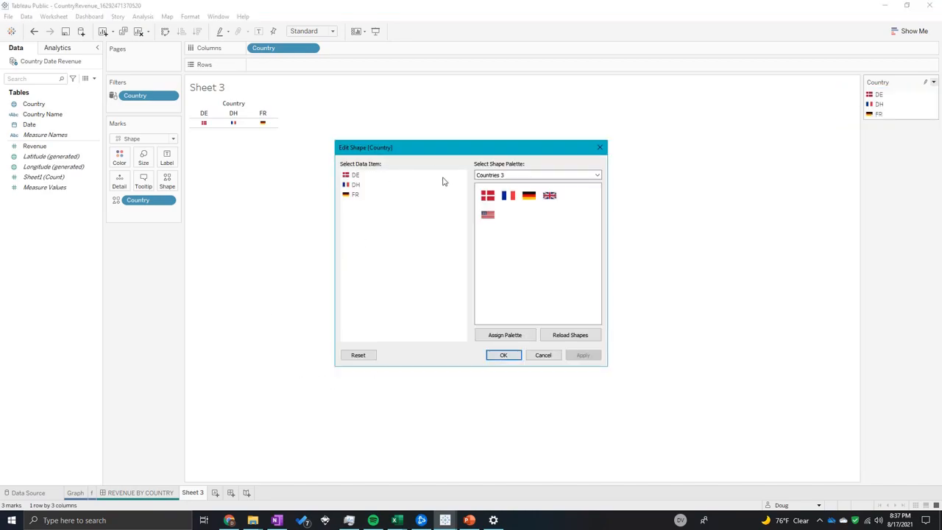
left_click(488, 214)
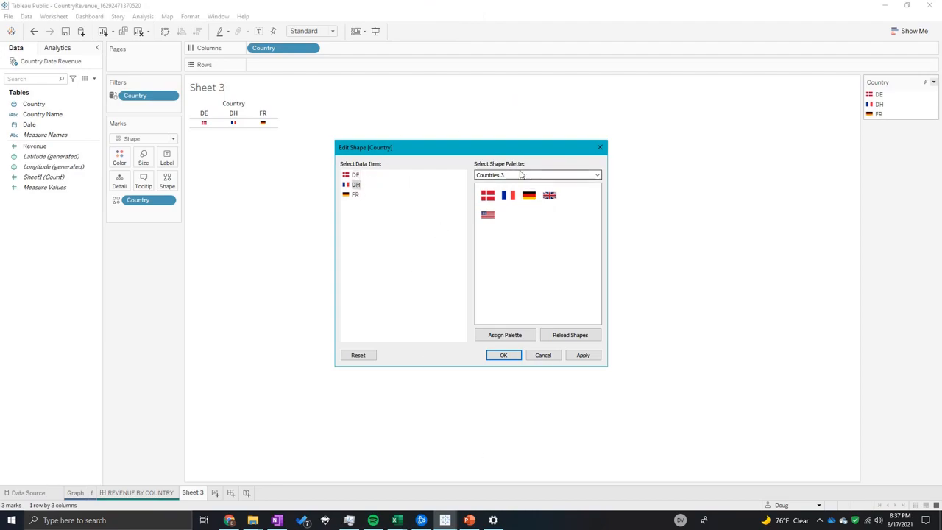
left_click(529, 195)
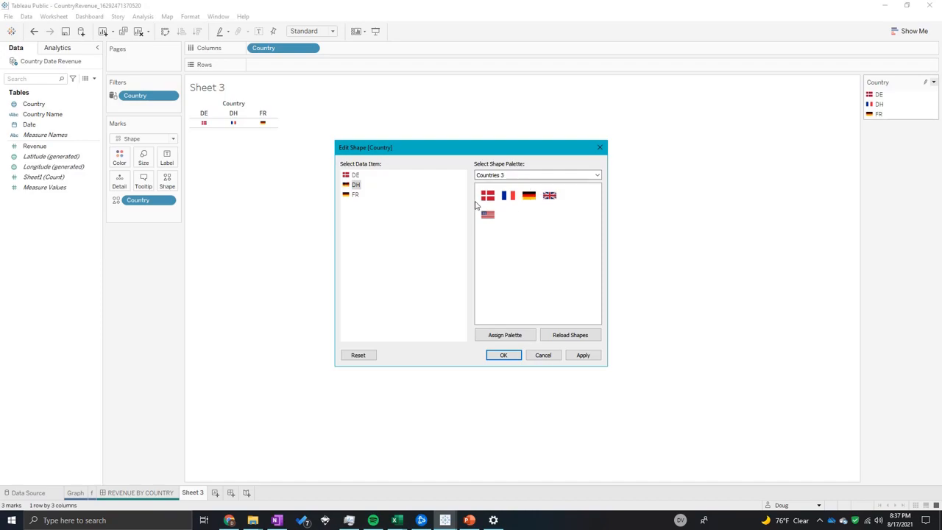
left_click(355, 195)
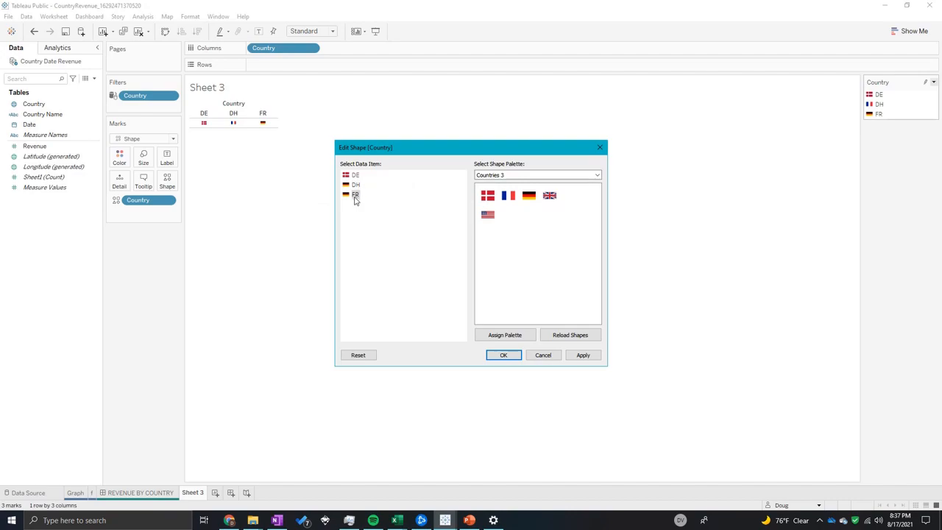
left_click(509, 195)
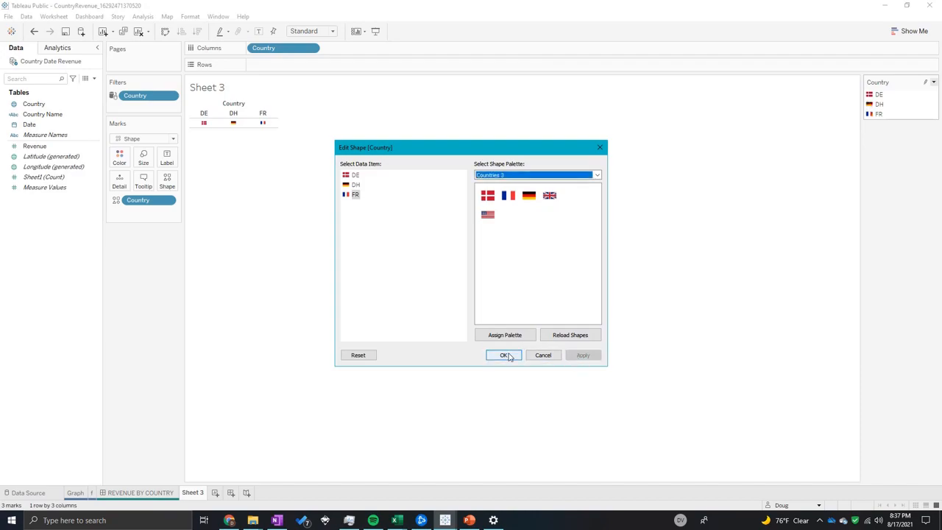
left_click(504, 355)
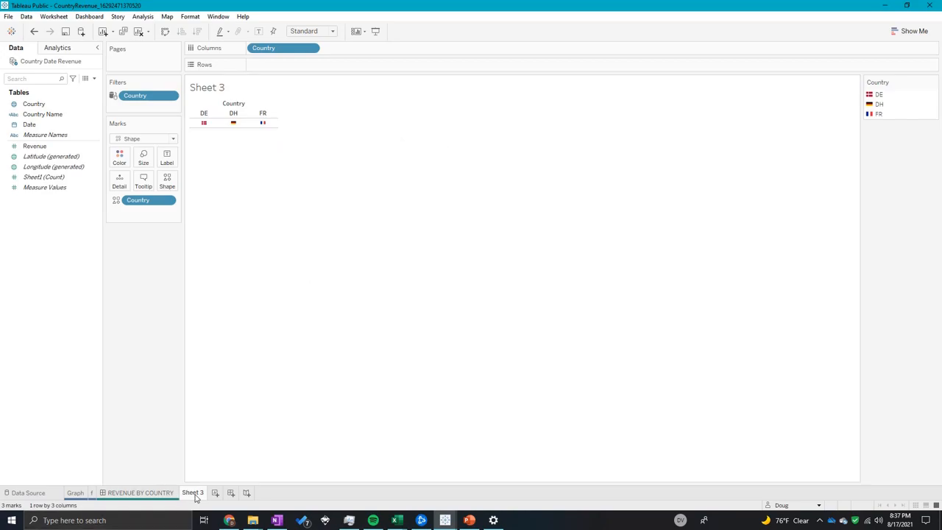
Switch to the REVENUE BY COUNTRY dashboard and review its sheet list
left_click(140, 493)
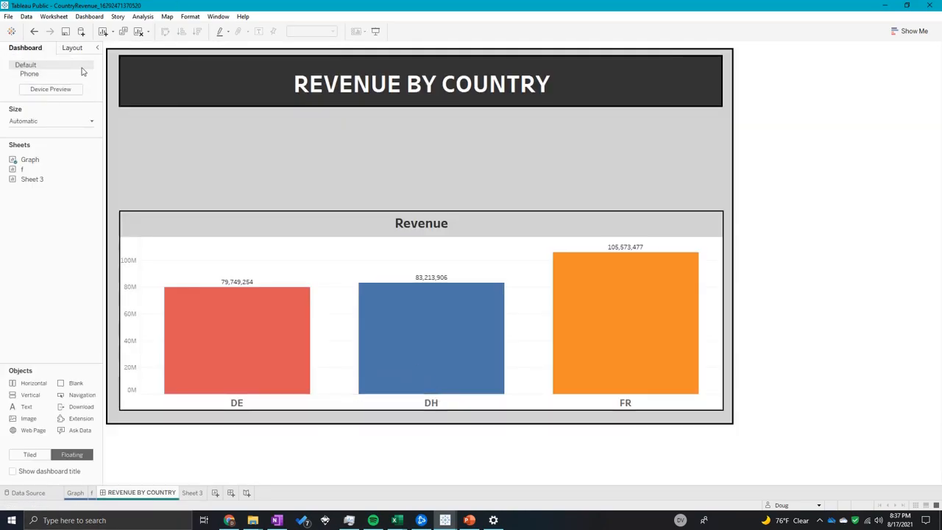
left_click(72, 47)
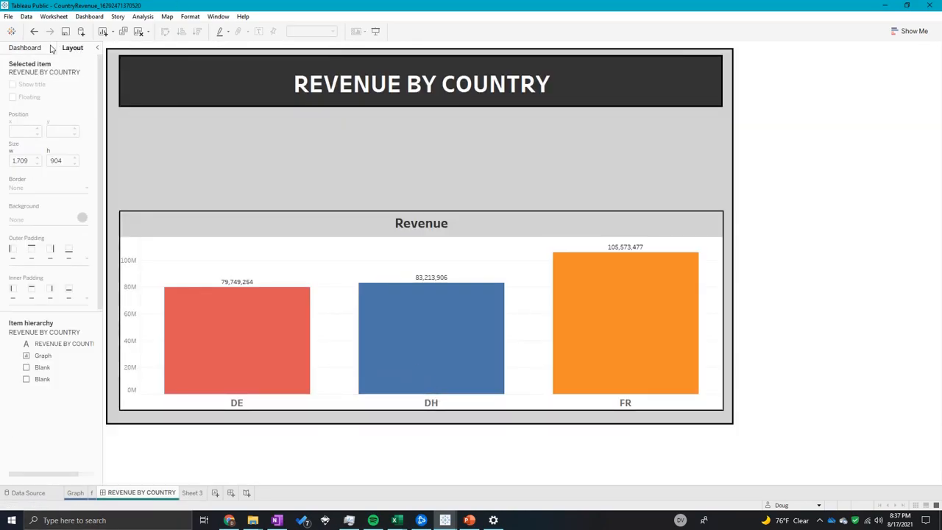
left_click(192, 493)
type("FLAGS")
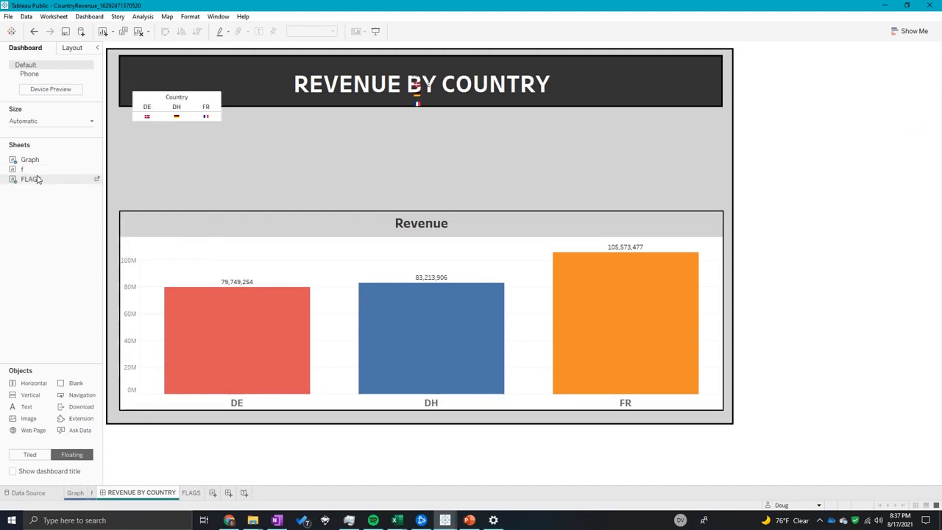
Set the flags view on the dashboard to Fit > Entire View above the chart
right_click(176, 97)
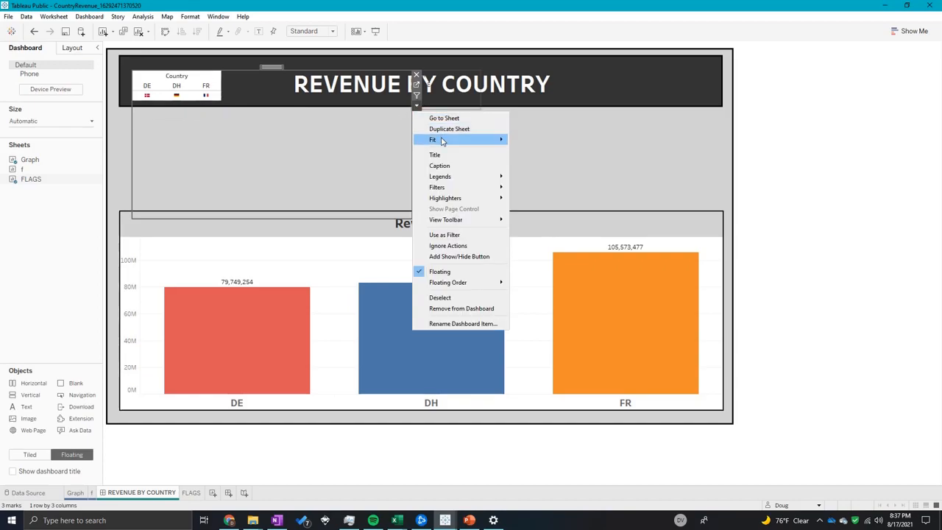
left_click(445, 139)
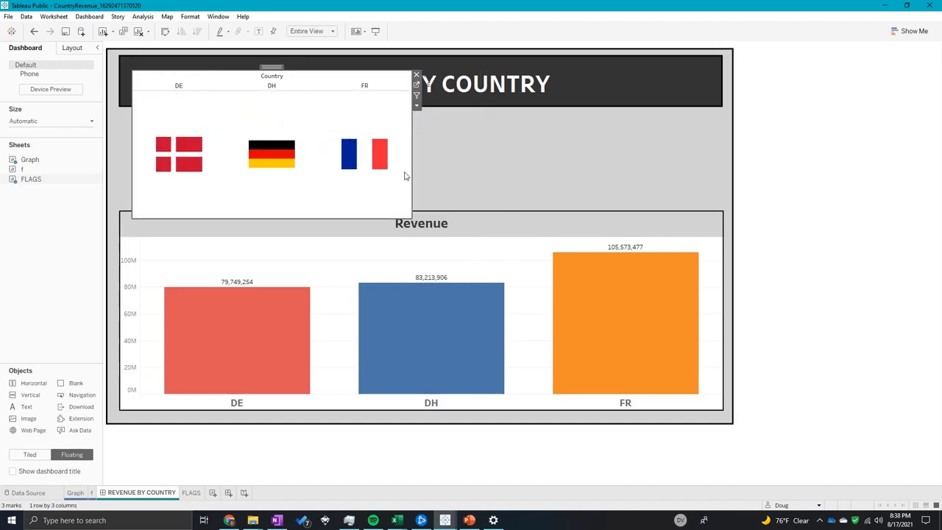
left_click(415, 74)
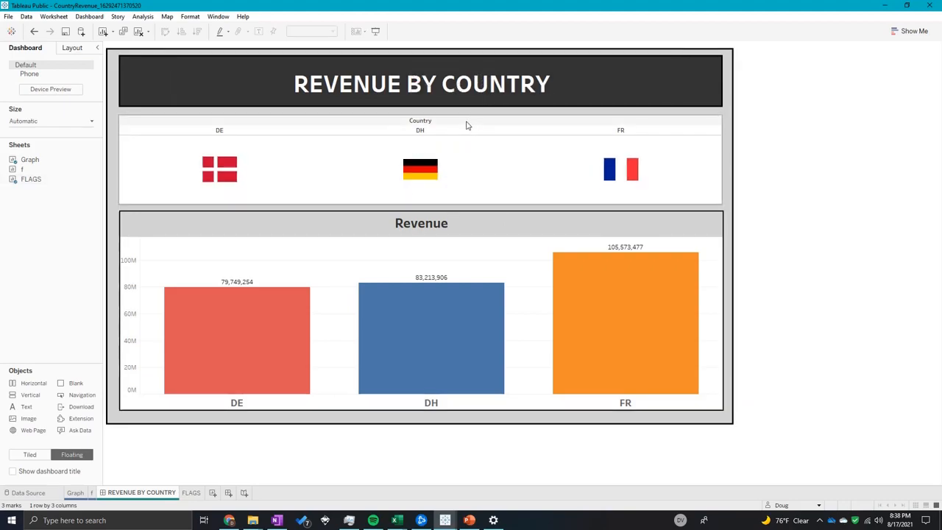
right_click(420, 121)
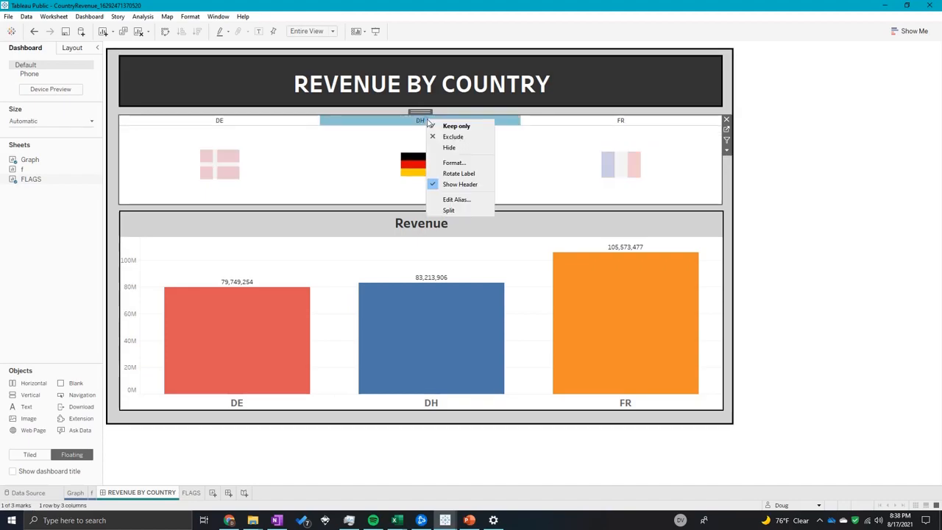
left_click(449, 147)
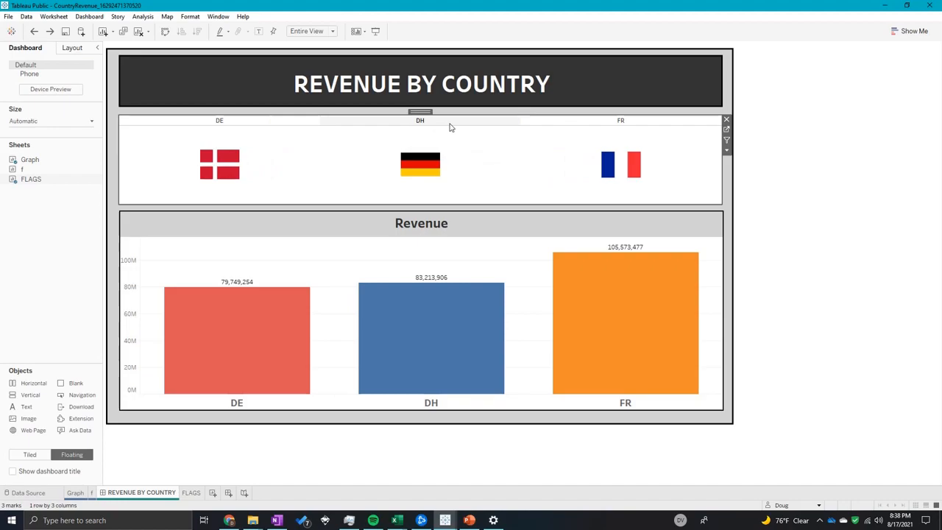
left_click(191, 492)
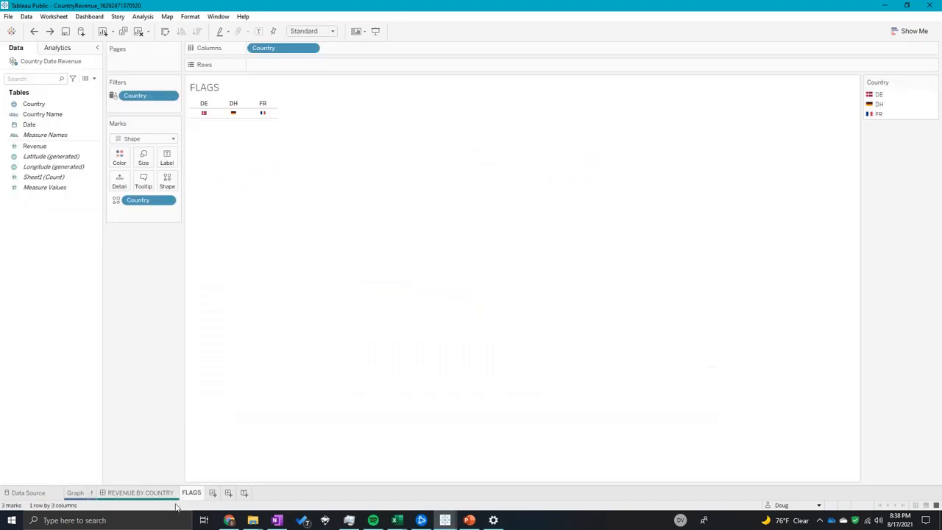
left_click(233, 104)
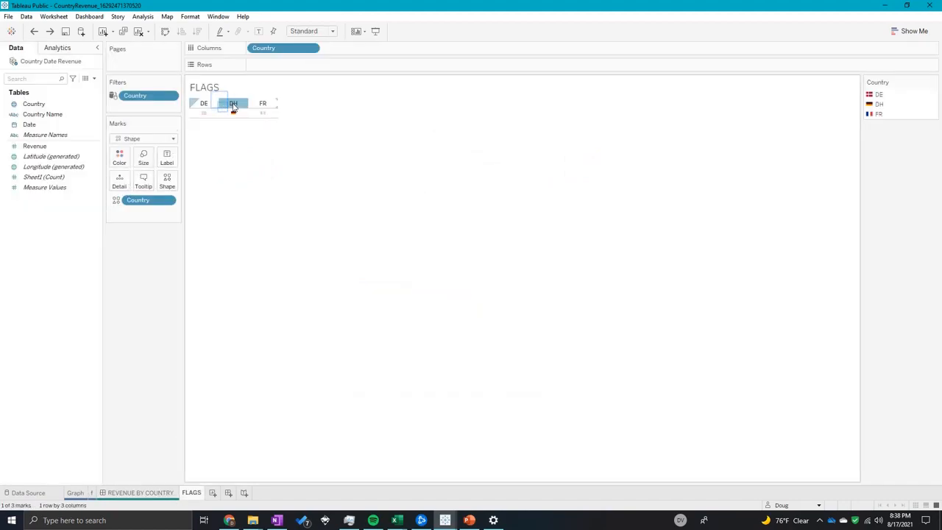
right_click(233, 103)
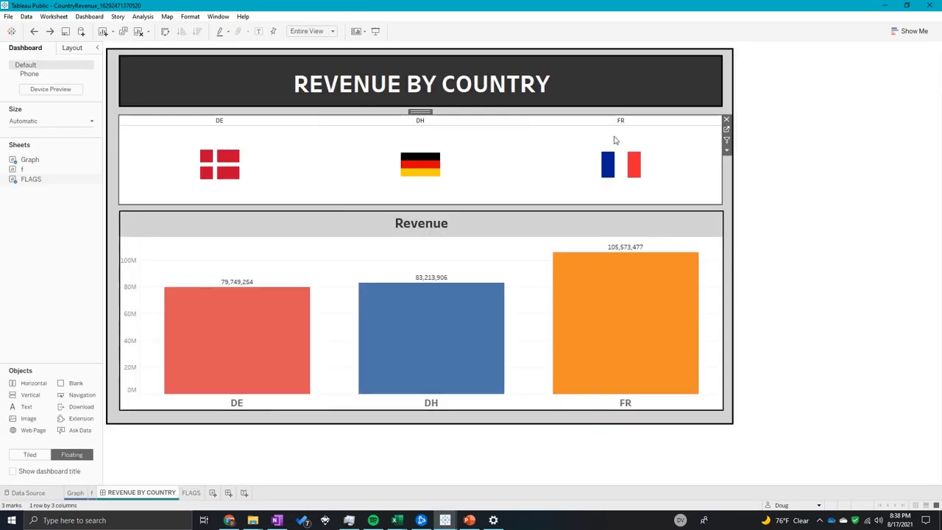
mouse_move(419, 170)
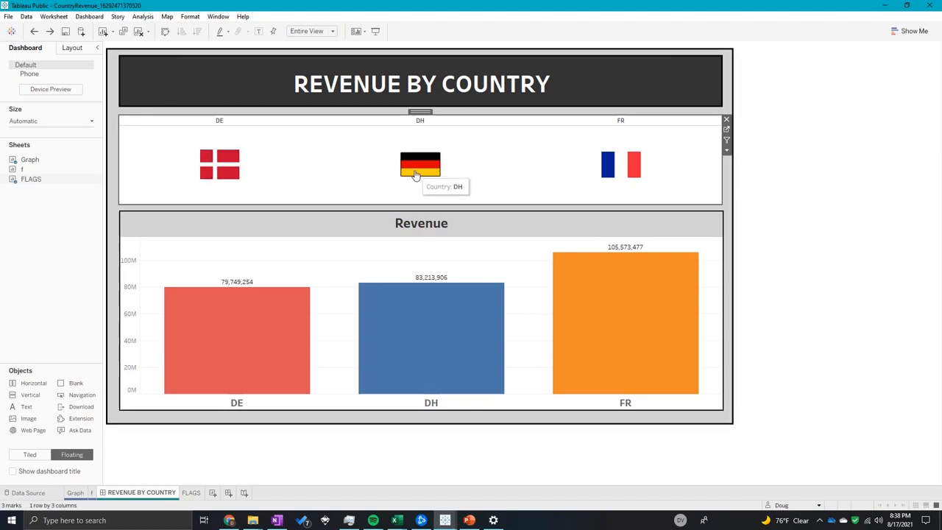
left_click(419, 165)
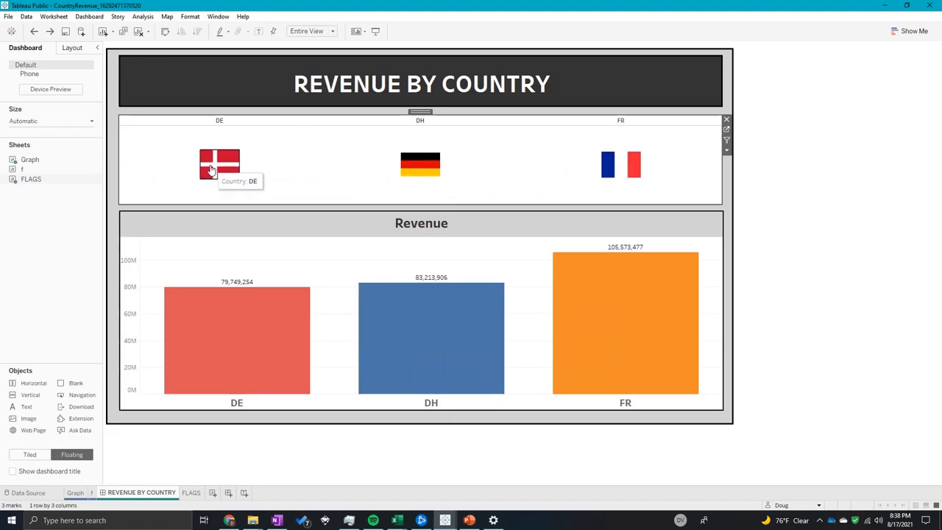
mouse_move(413, 179)
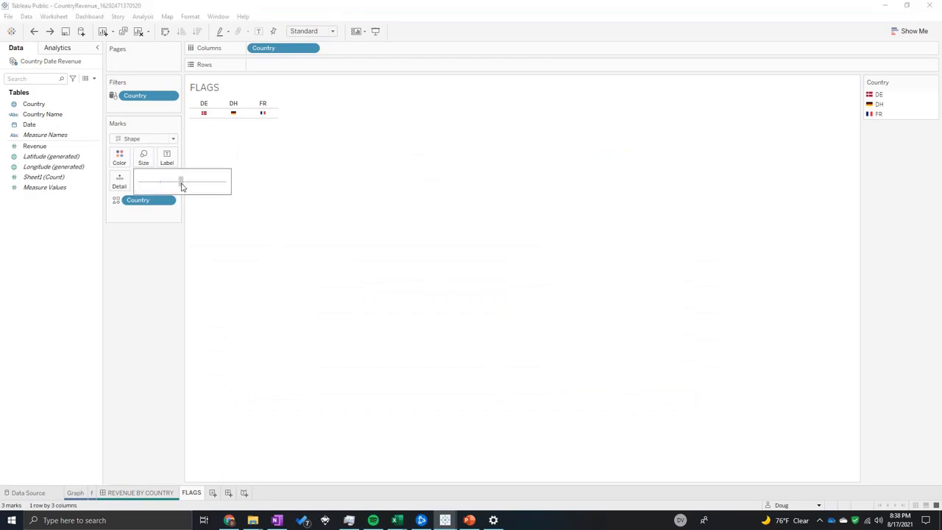
Drag the Size slider right to enlarge the flag shapes, then return to the dashboard
left_click_drag(180, 181, 188, 181)
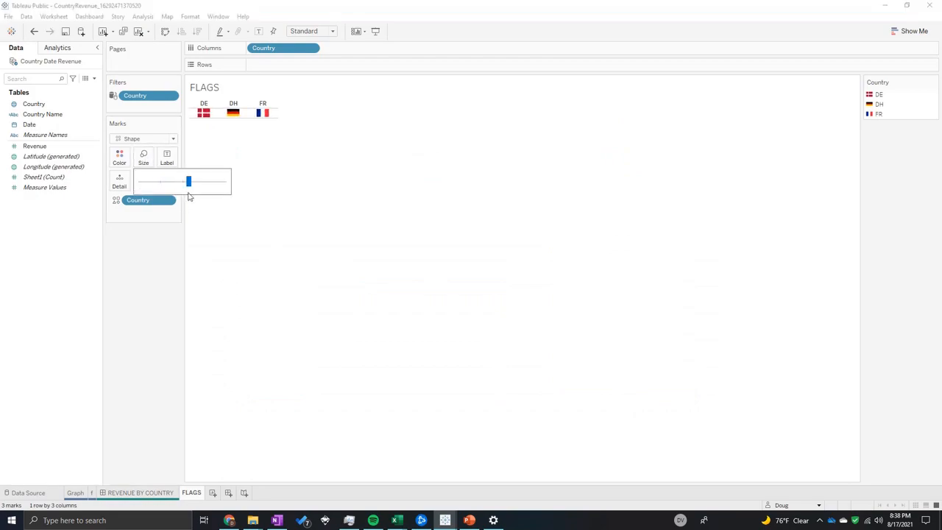
left_click(140, 493)
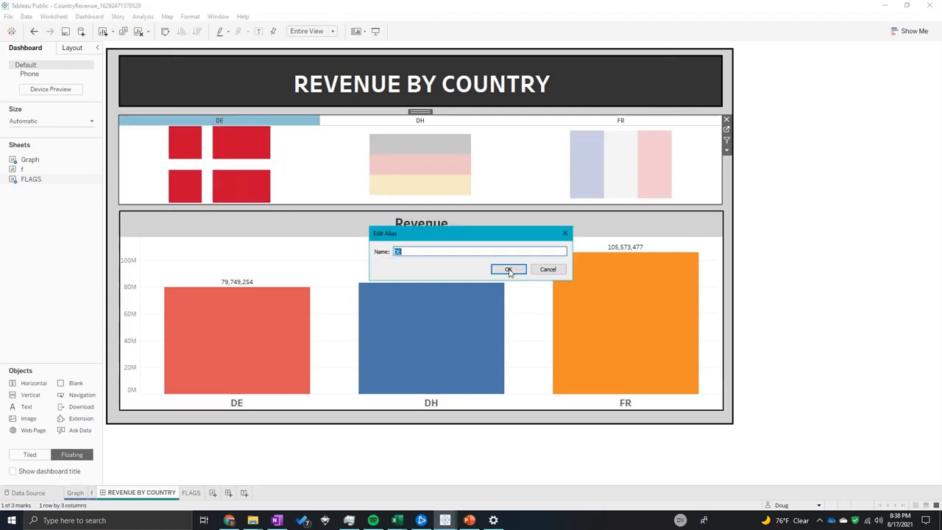
Alias the country headers as DENMARK, GERMANY and FRANCE
type("DENMA")
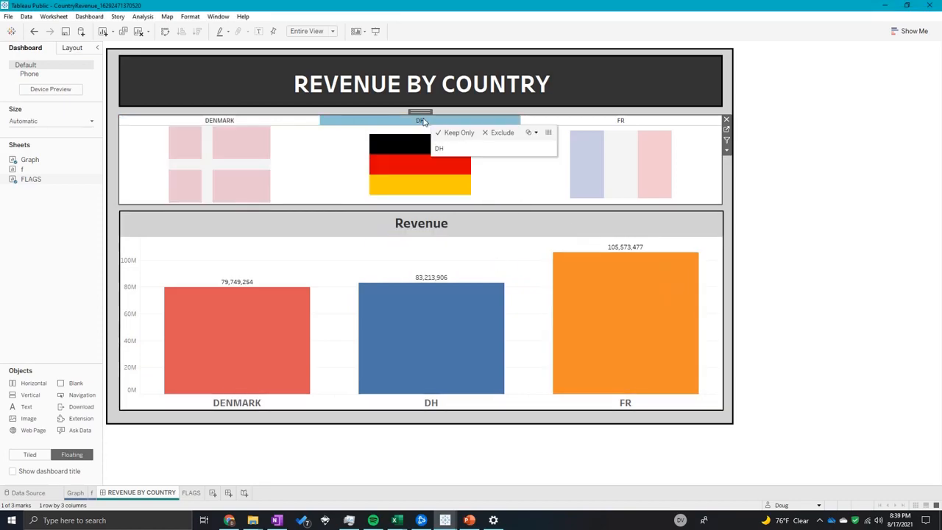
left_click(458, 132)
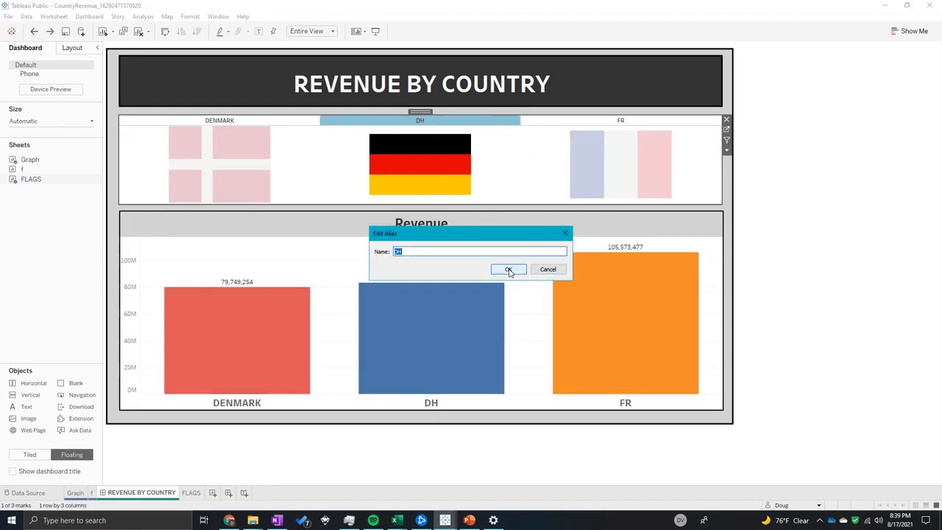
left_click(508, 269)
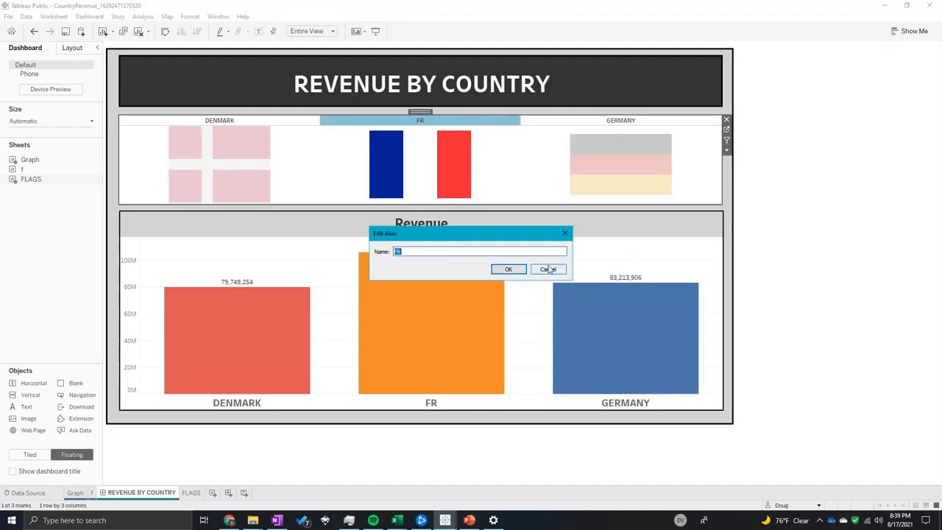
type("FRANCE")
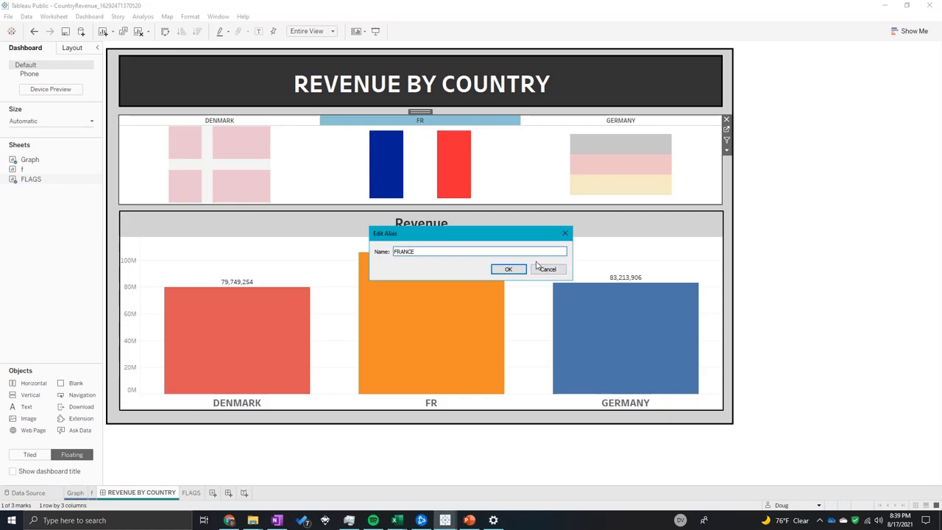
left_click(508, 268)
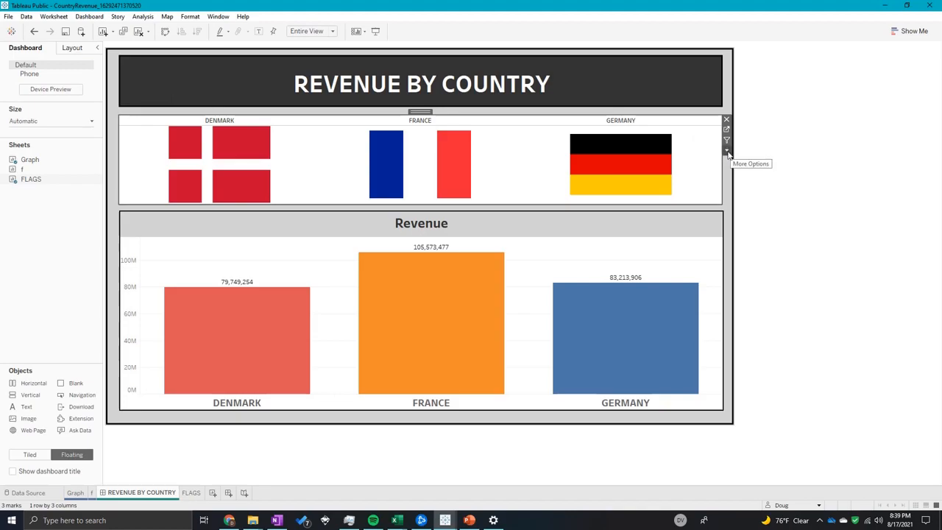
Set the FLAGS sheet to Use as Filter for the dashboard
left_click(727, 151)
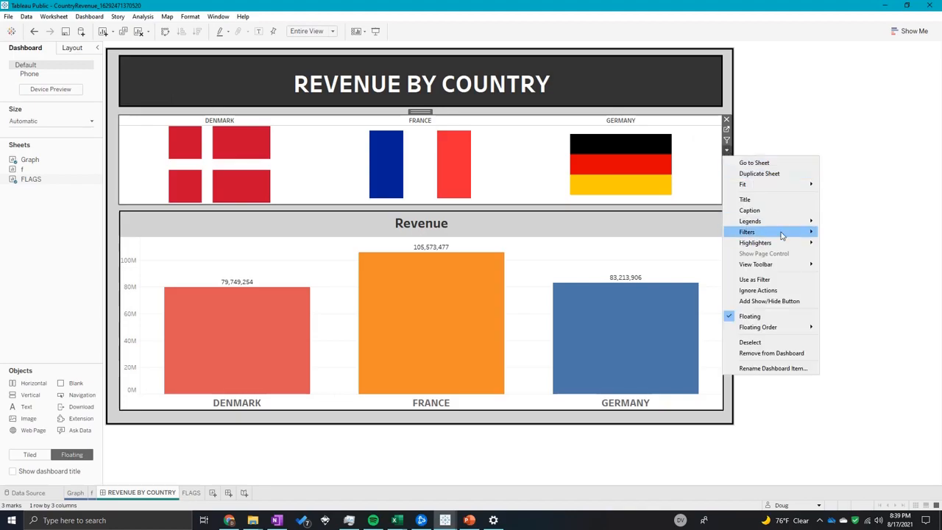
mouse_move(732, 166)
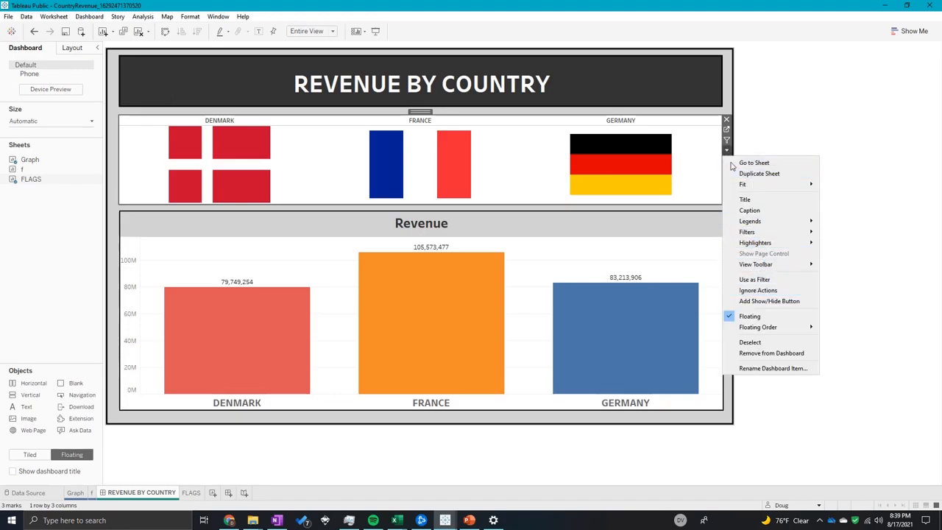
mouse_move(754, 279)
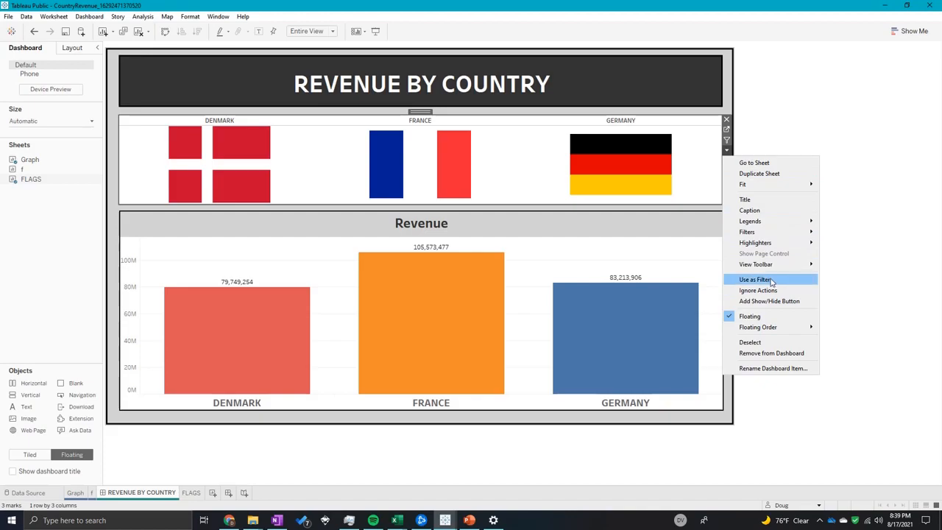
left_click(756, 279)
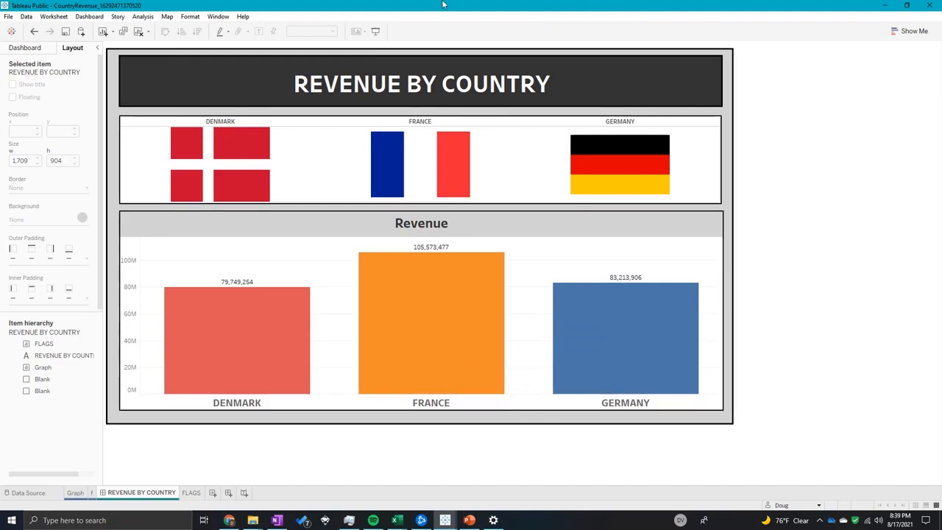
mouse_move(298, 293)
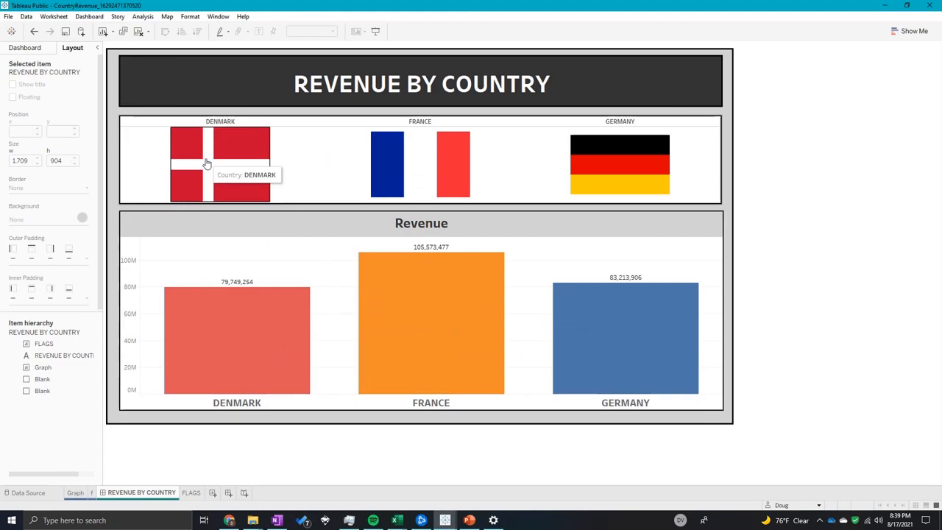
left_click(190, 163)
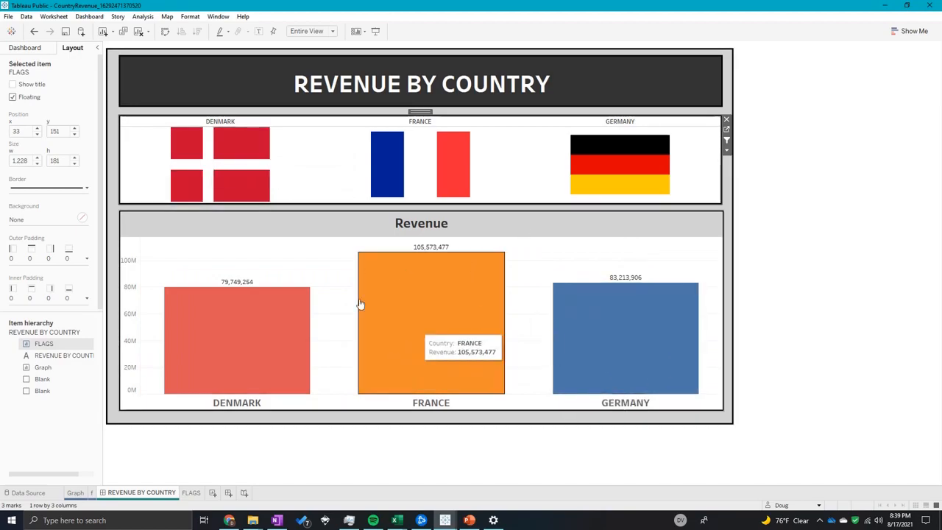
left_click(420, 164)
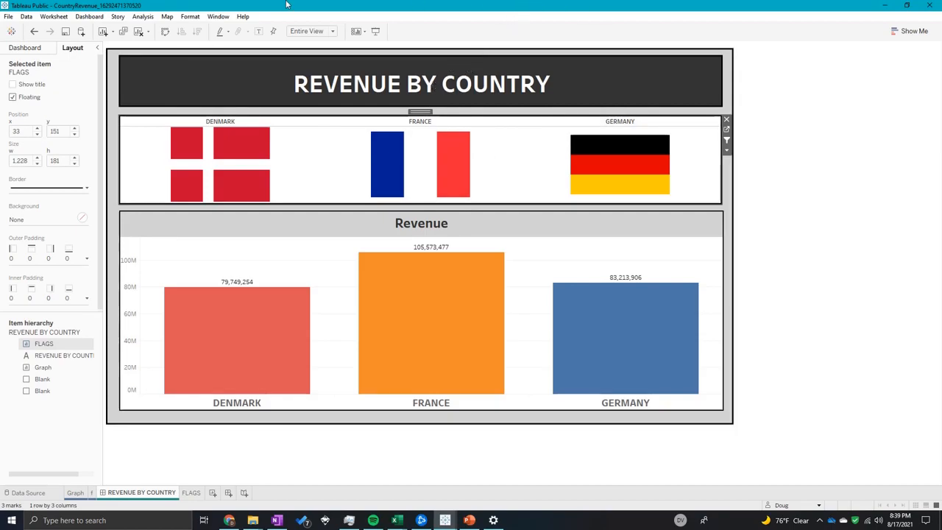
mouse_move(602, 14)
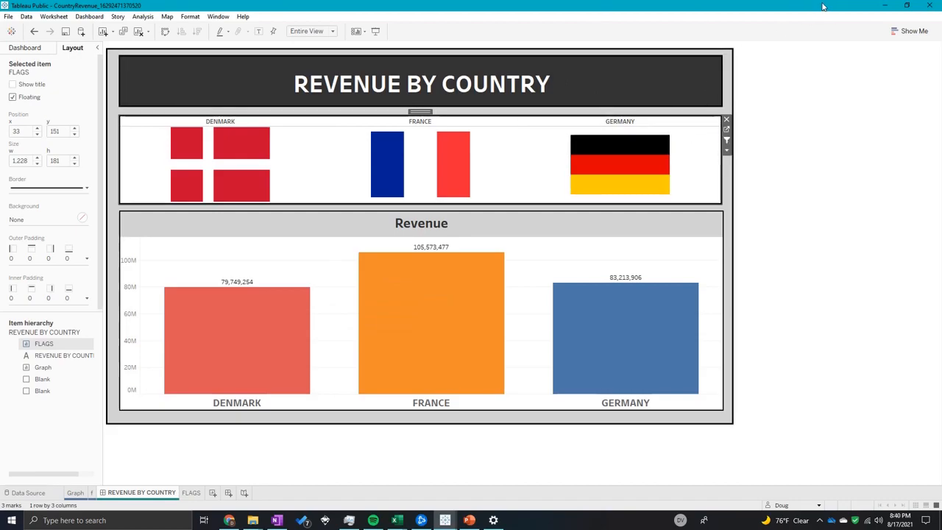
mouse_move(742, 307)
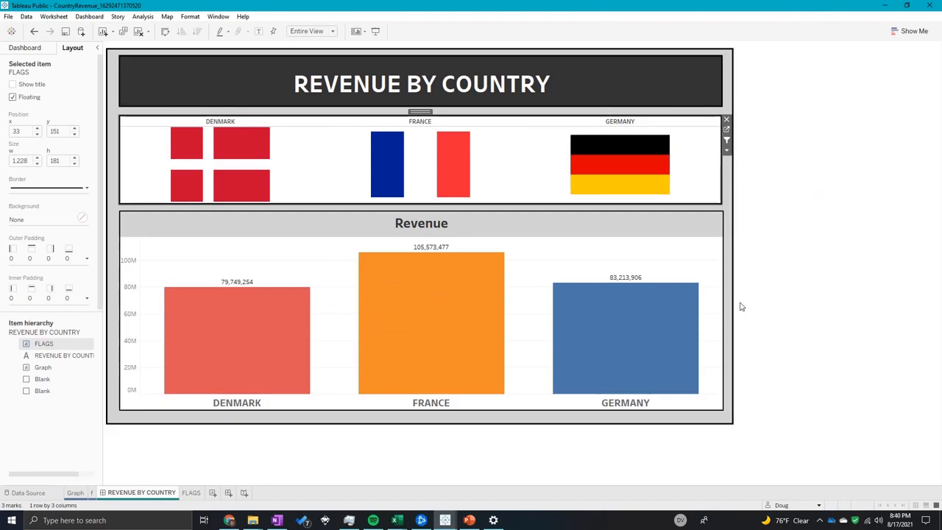